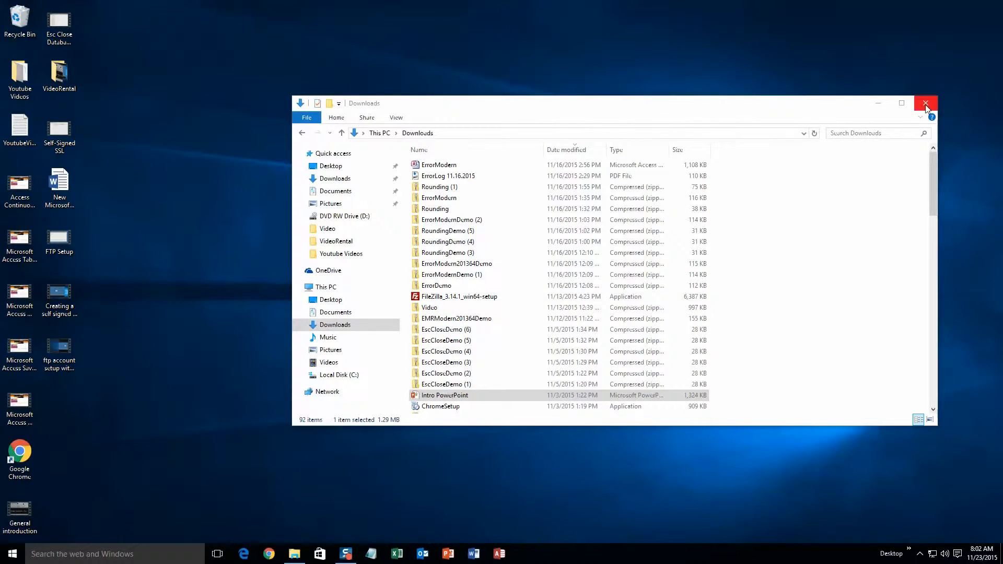
Close File Explorer and open the Database Templates list on microsoftaccessexpert.com
click(924, 102)
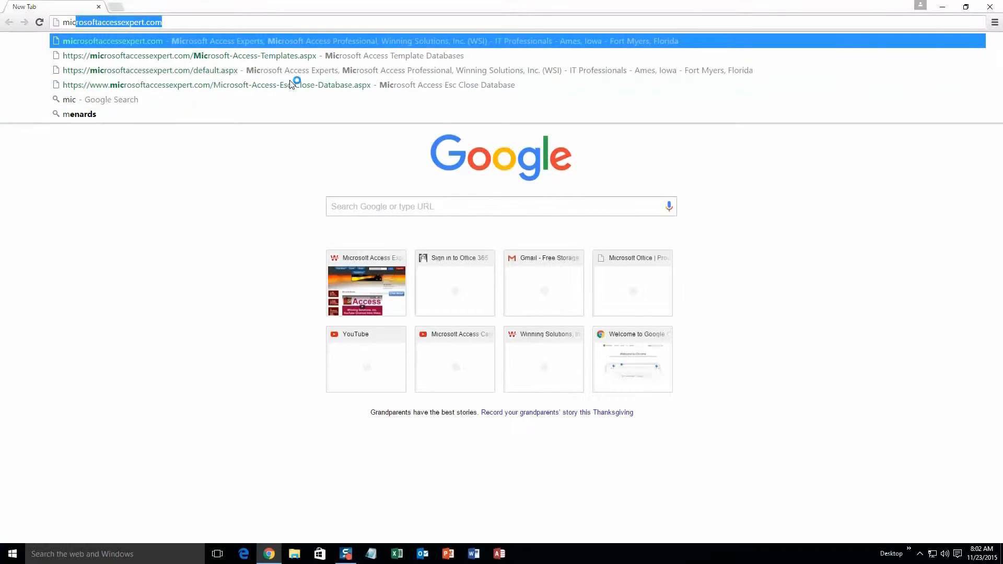
key(Return)
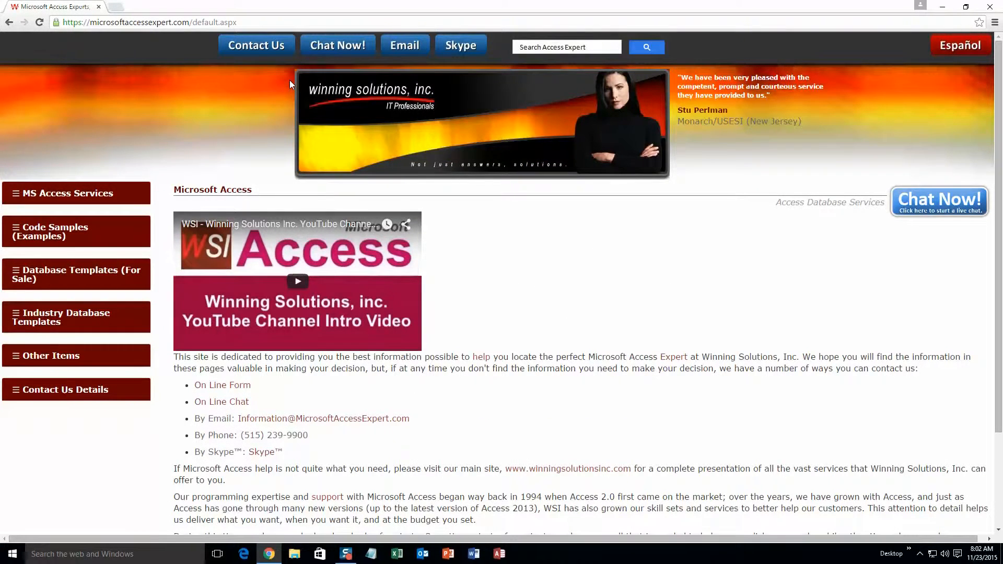
mouse_move(381, 115)
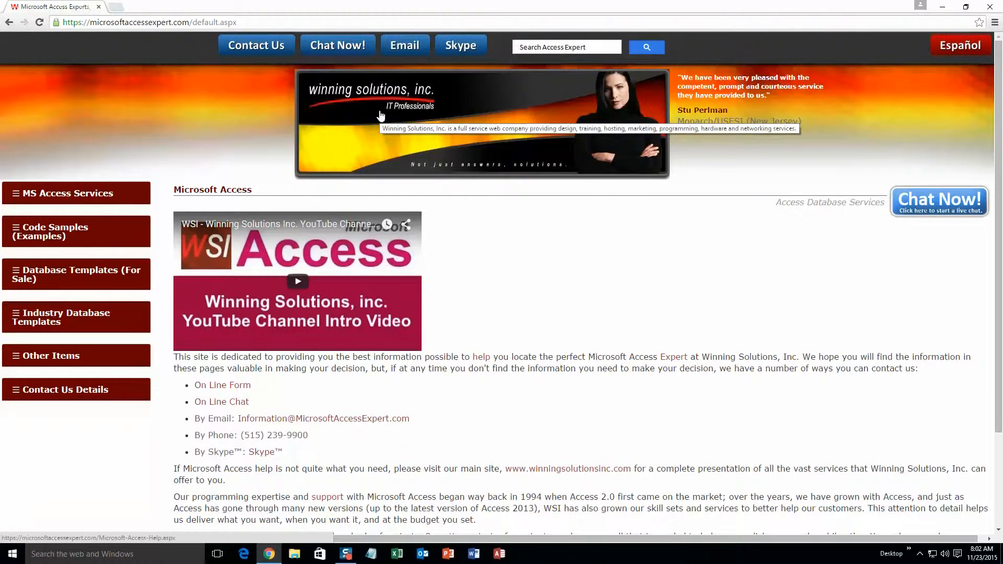
mouse_move(374, 123)
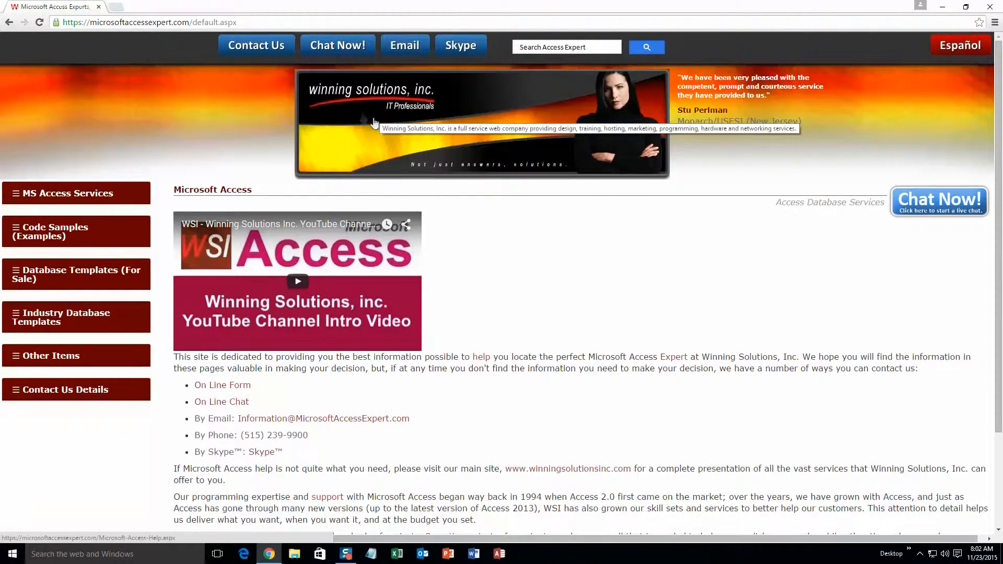
mouse_move(93, 145)
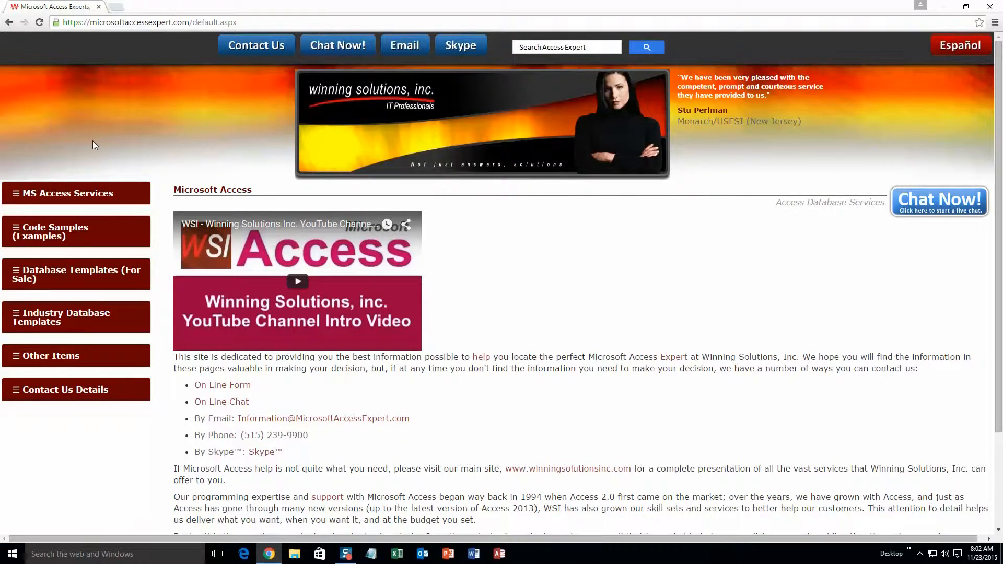
click(75, 274)
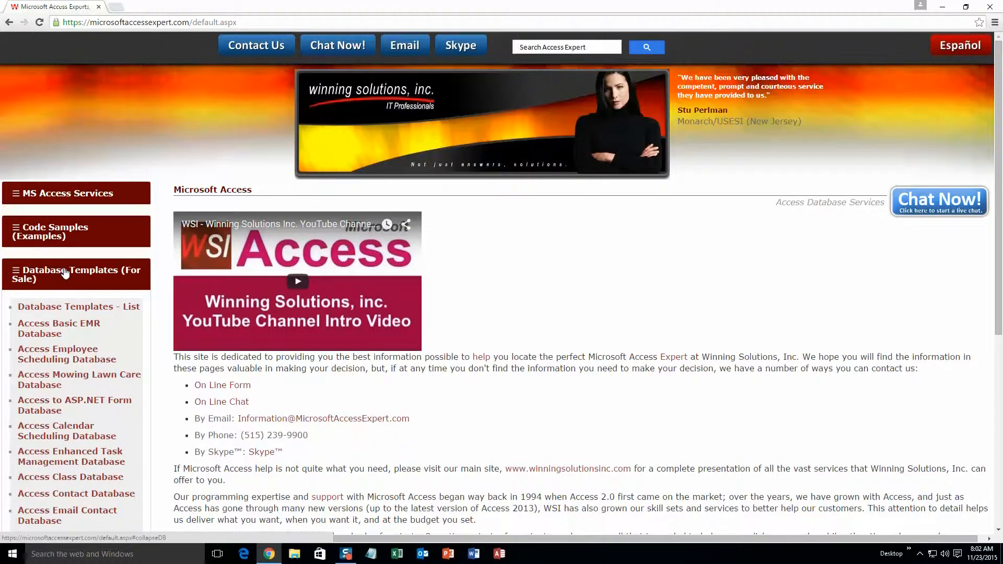
mouse_move(79, 307)
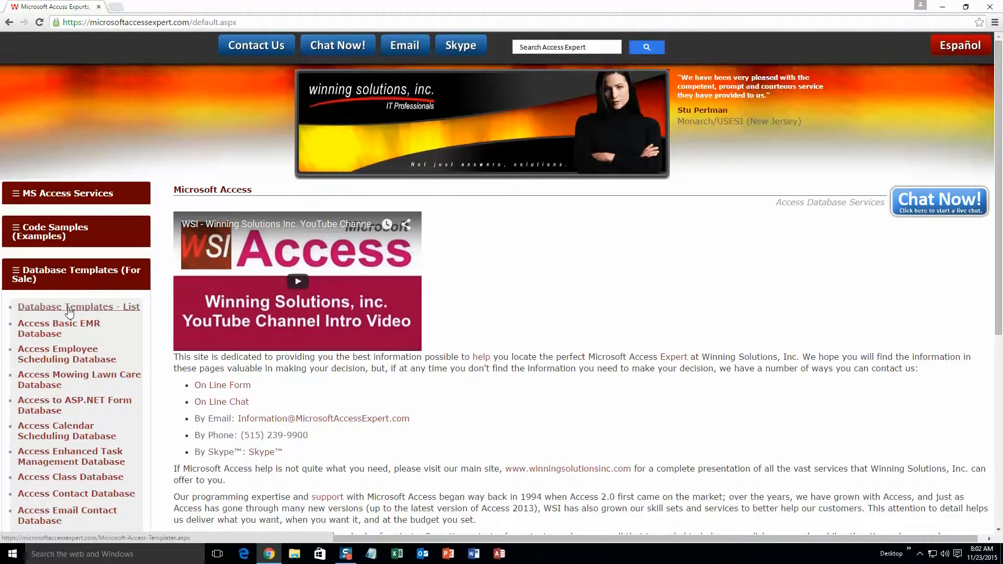
click(78, 307)
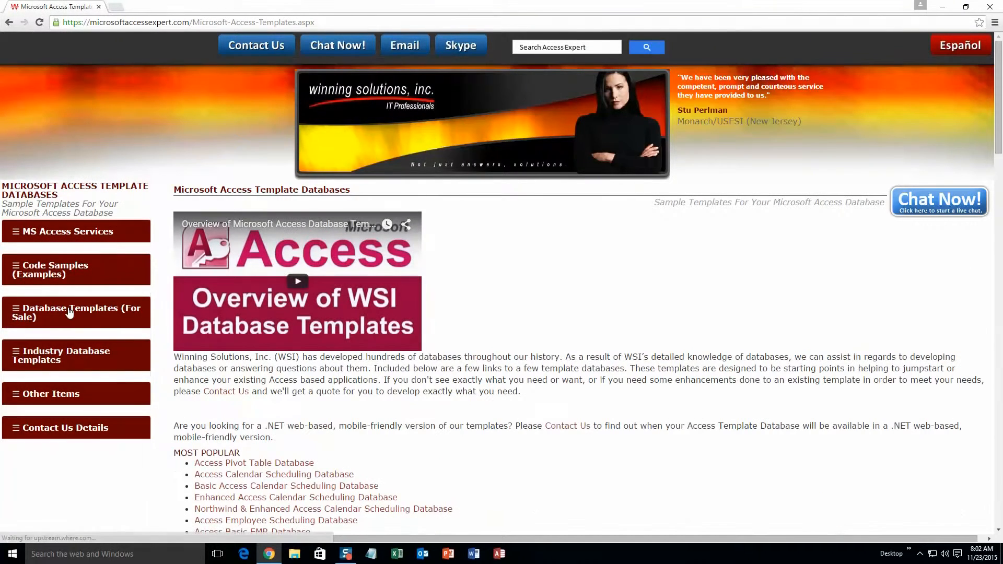
mouse_move(516, 267)
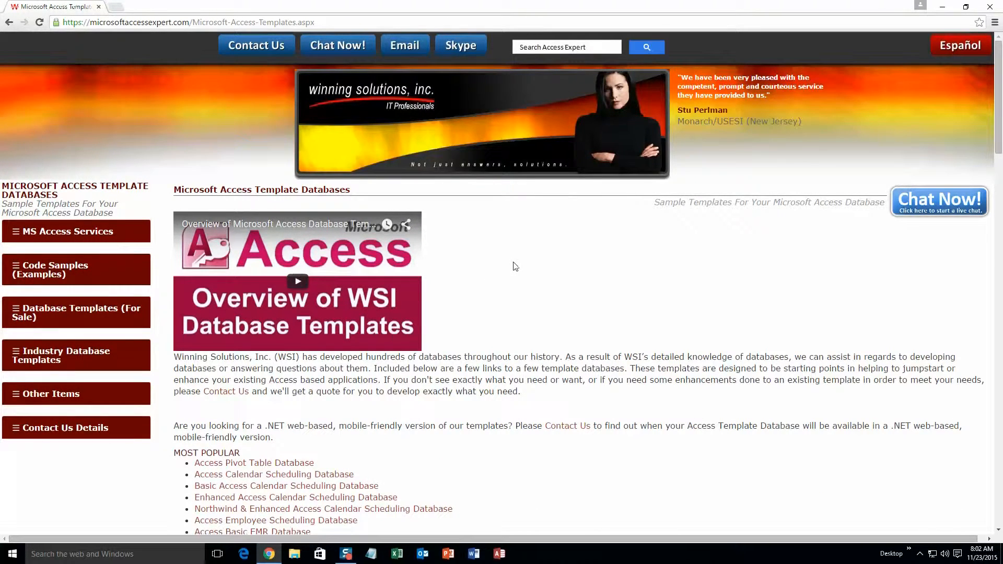
mouse_move(684, 270)
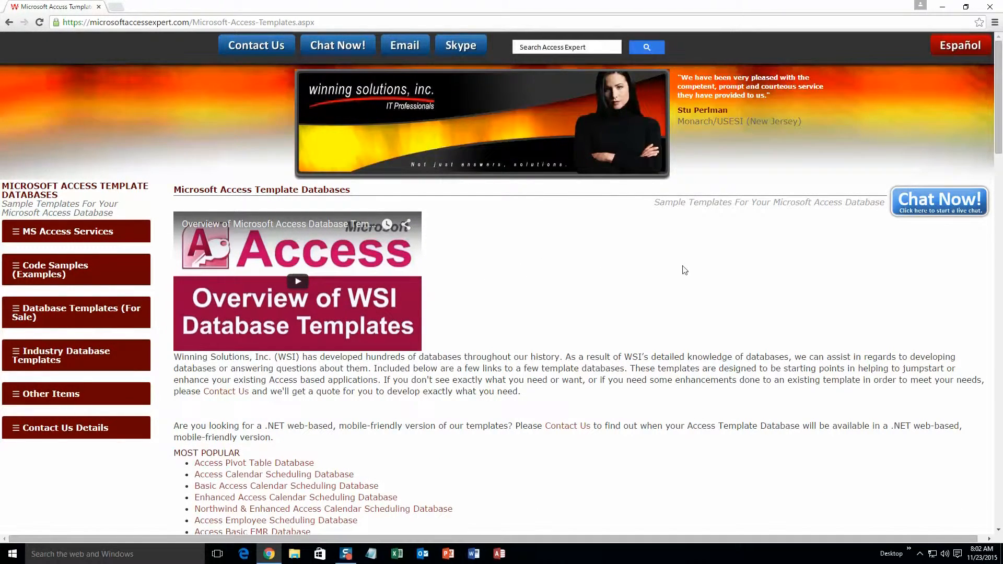
mouse_move(693, 276)
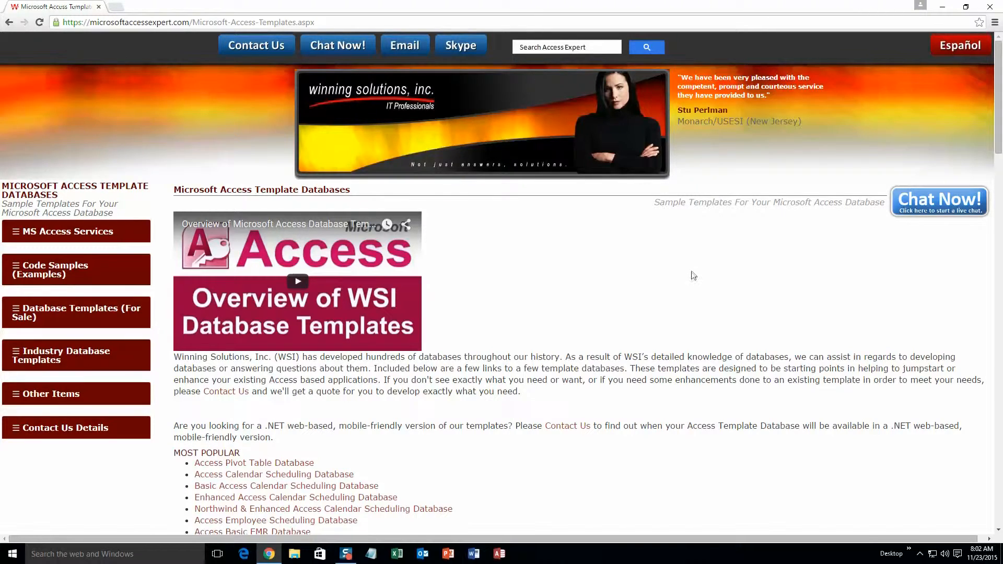
Scroll the templates page down to the Small Business section
scroll(down, 3)
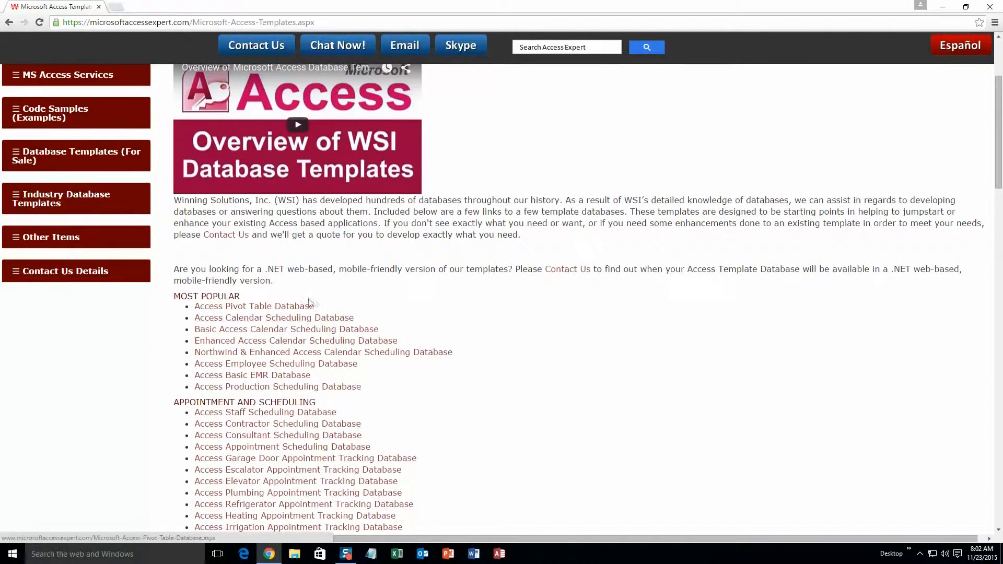
scroll(down, 3)
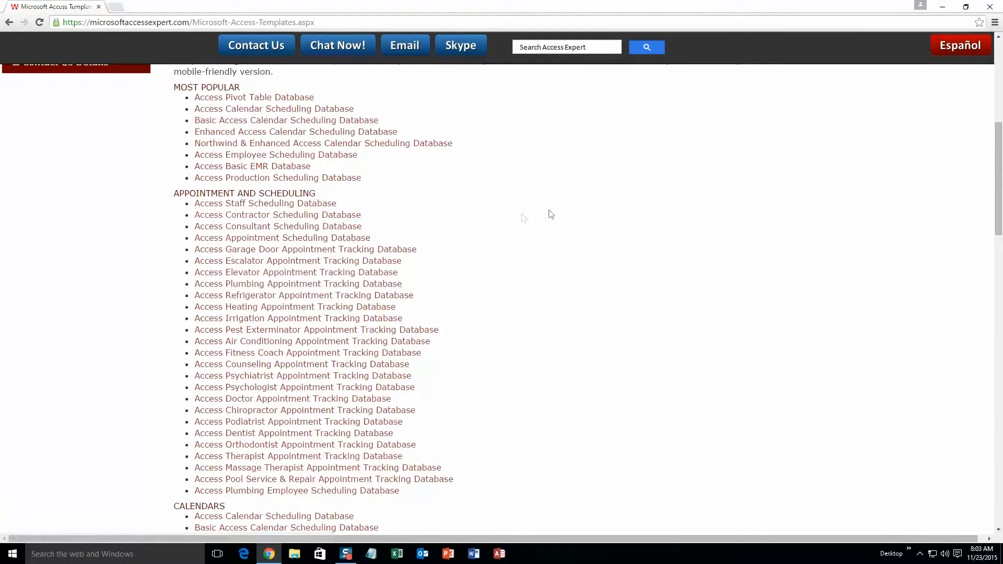
scroll(down, 3)
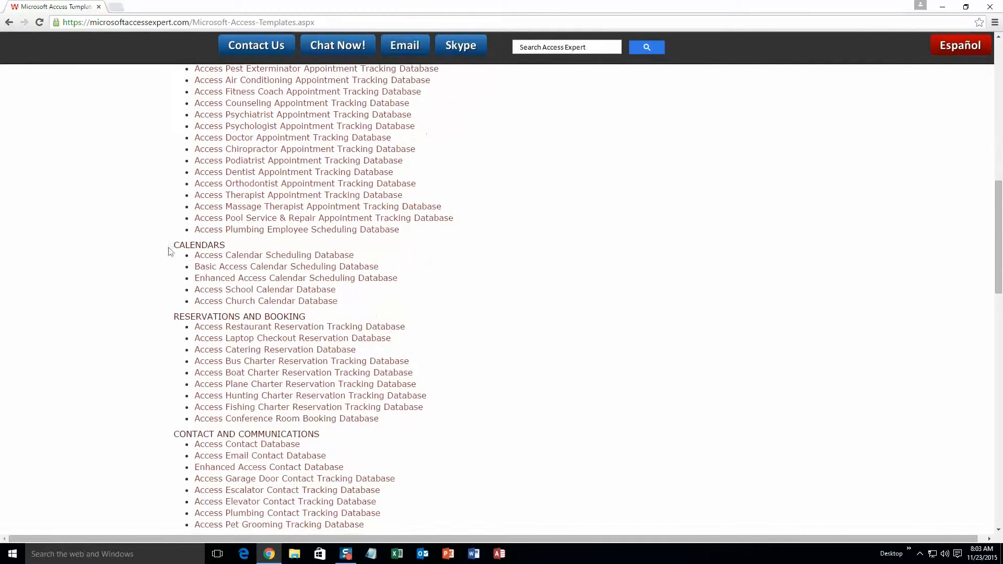
mouse_move(384, 382)
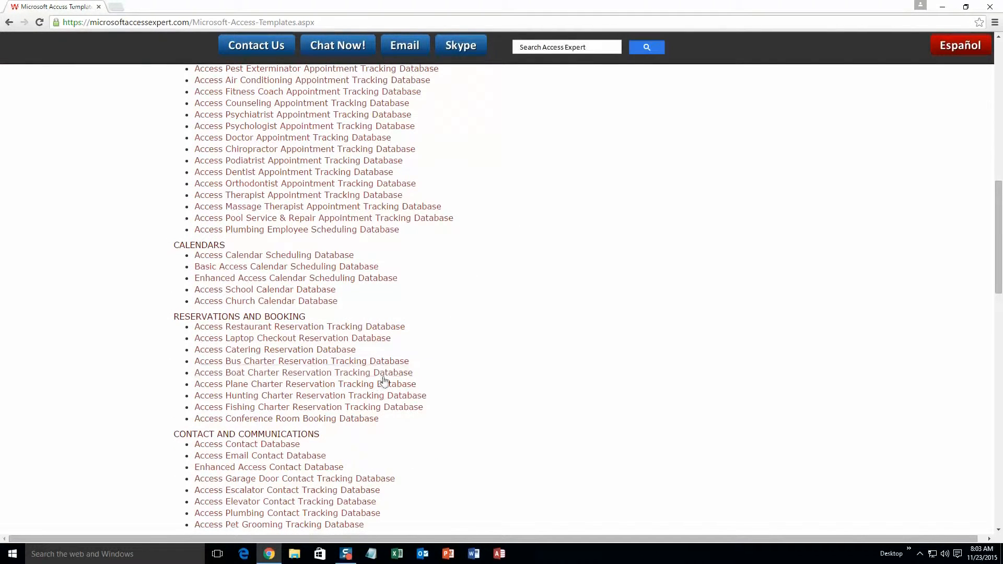
scroll(down, 3)
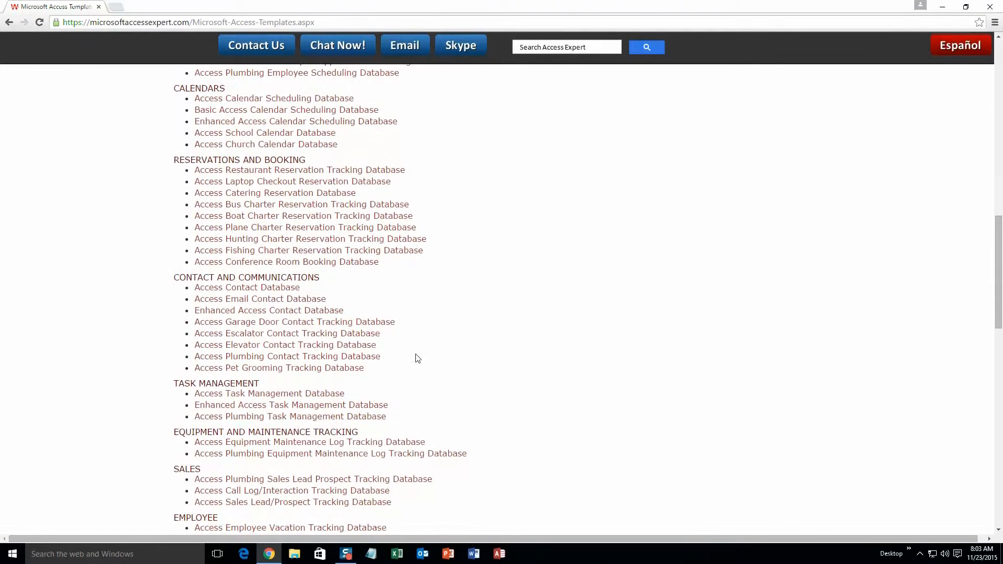
mouse_move(414, 350)
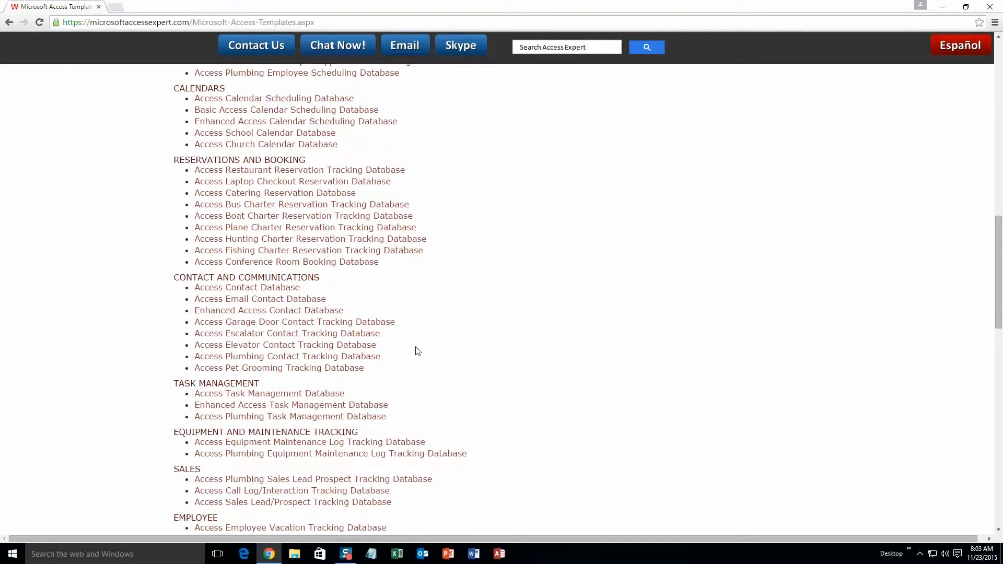
scroll(down, 3)
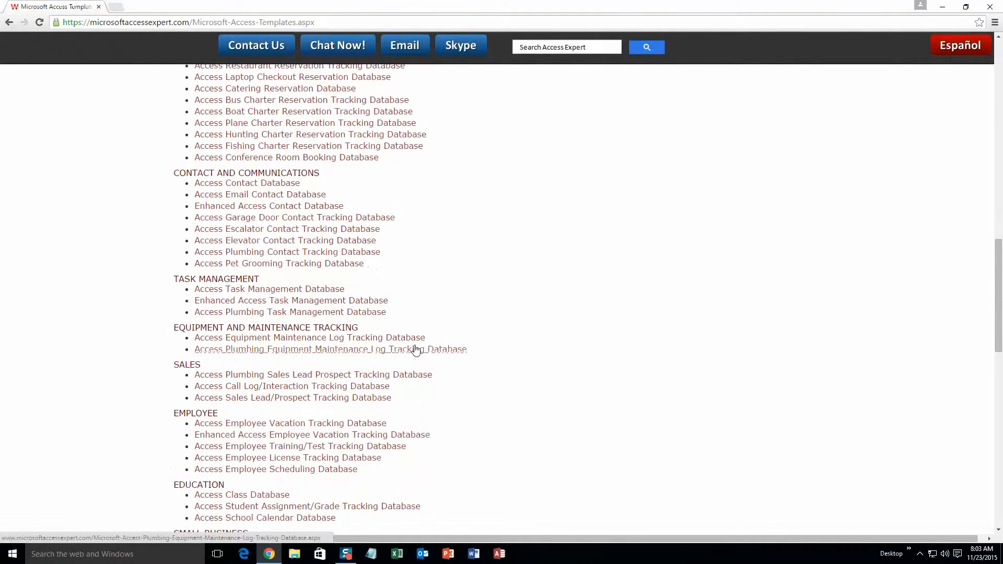
scroll(down, 3)
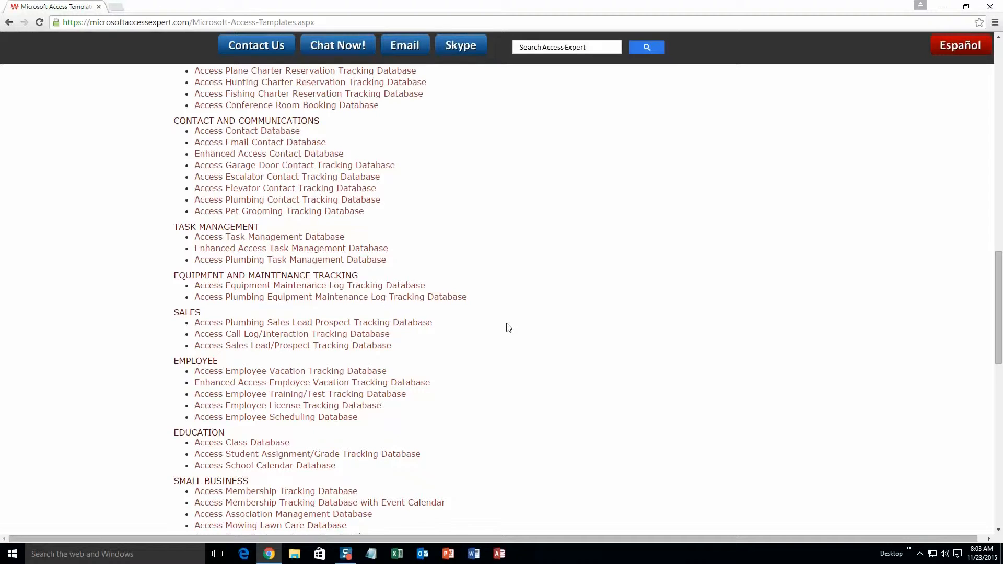
scroll(down, 3)
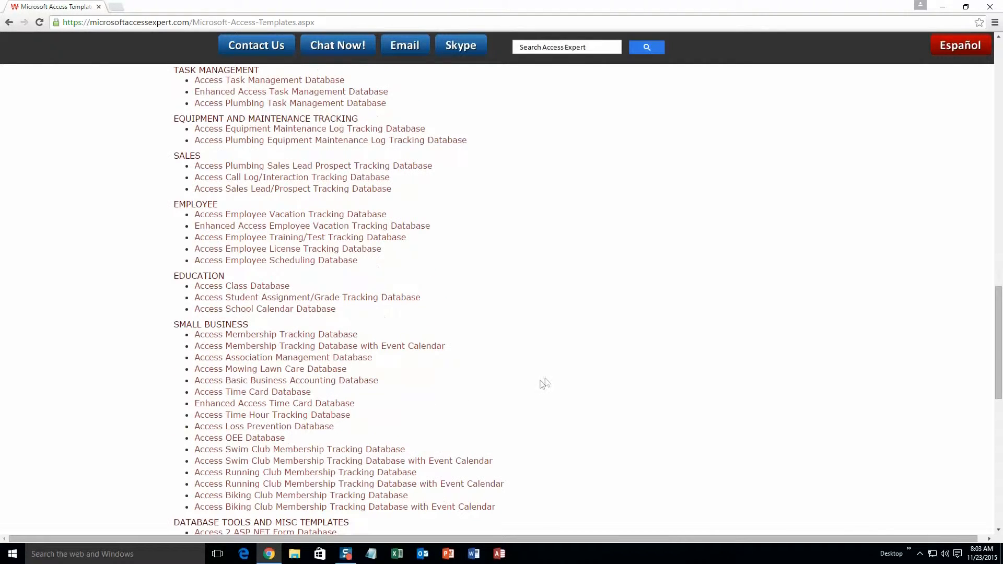
scroll(down, 3)
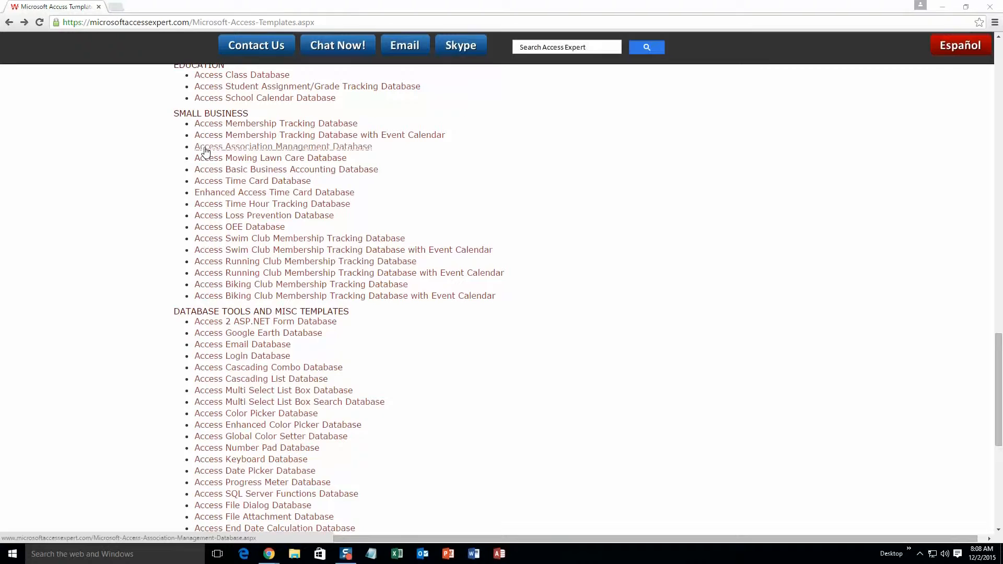
Download the Access 2010/2013/2016 demo from the Association Management Database page
click(283, 146)
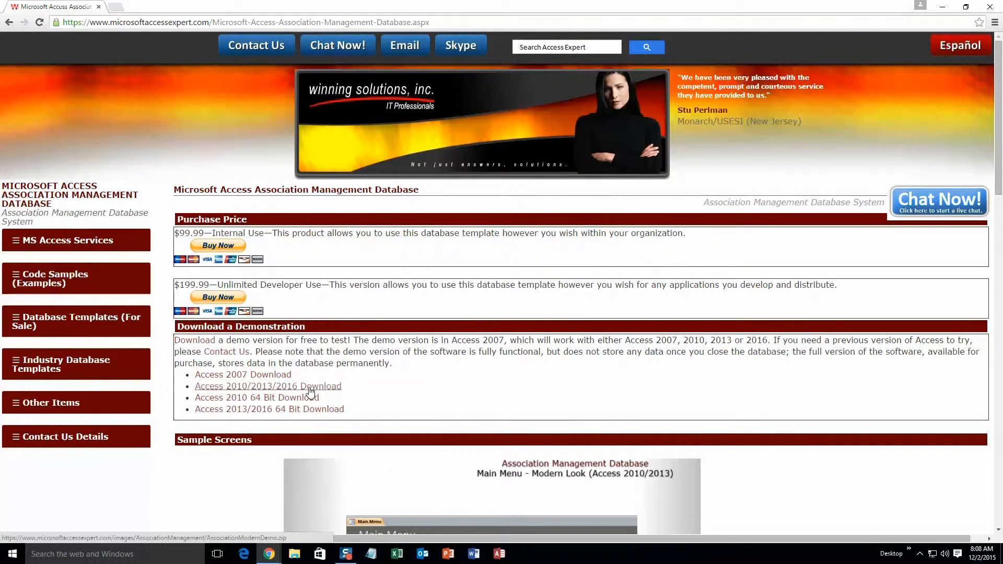
click(268, 385)
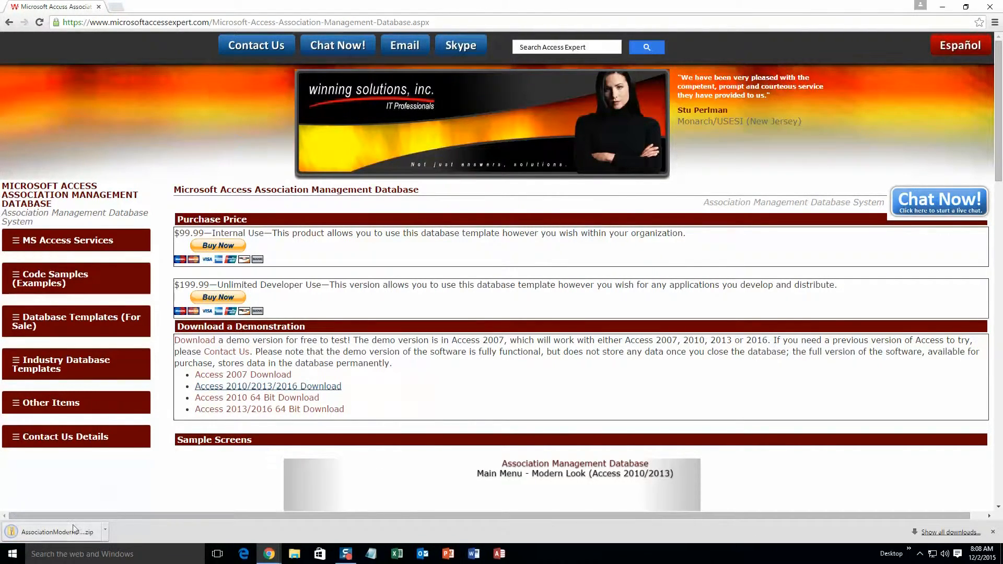
Extract the AssociationModernDemo zip into Downloads and open the database in Access 2016
click(57, 531)
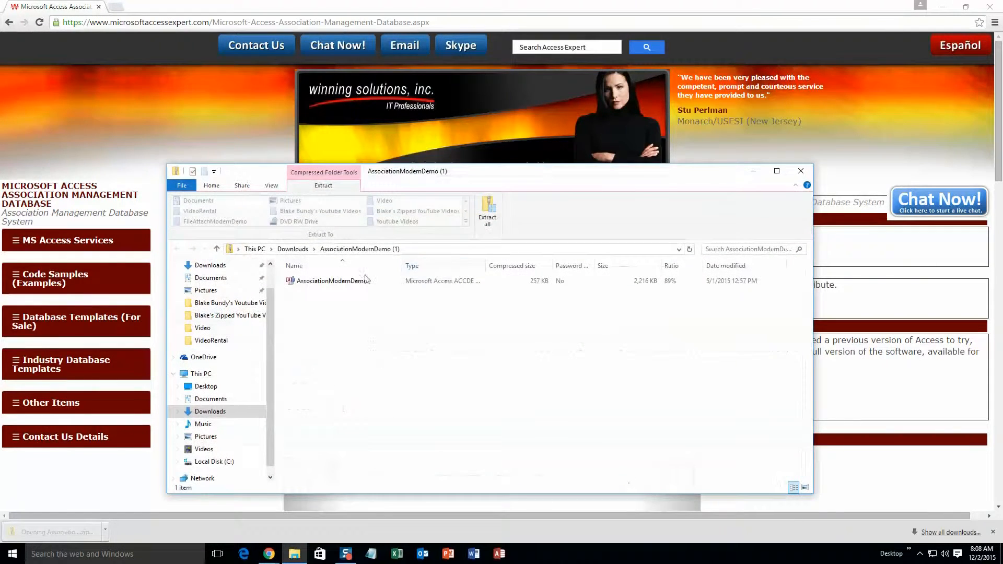
click(487, 211)
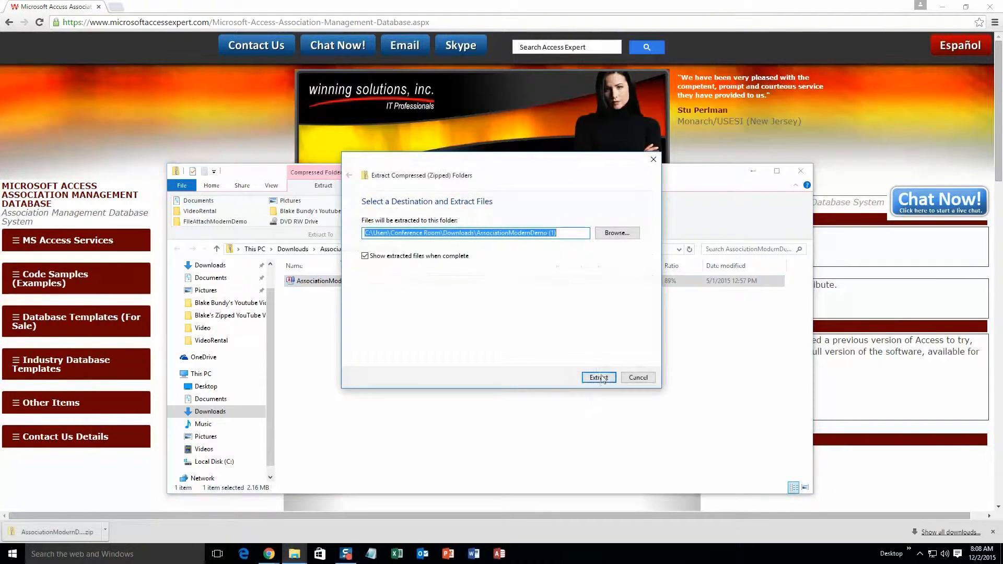
click(597, 377)
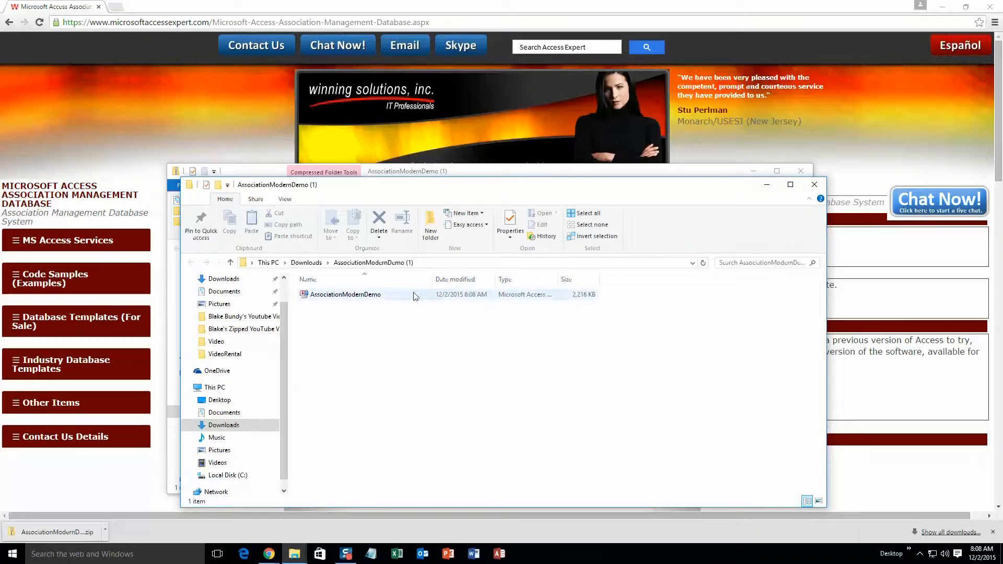
click(556, 213)
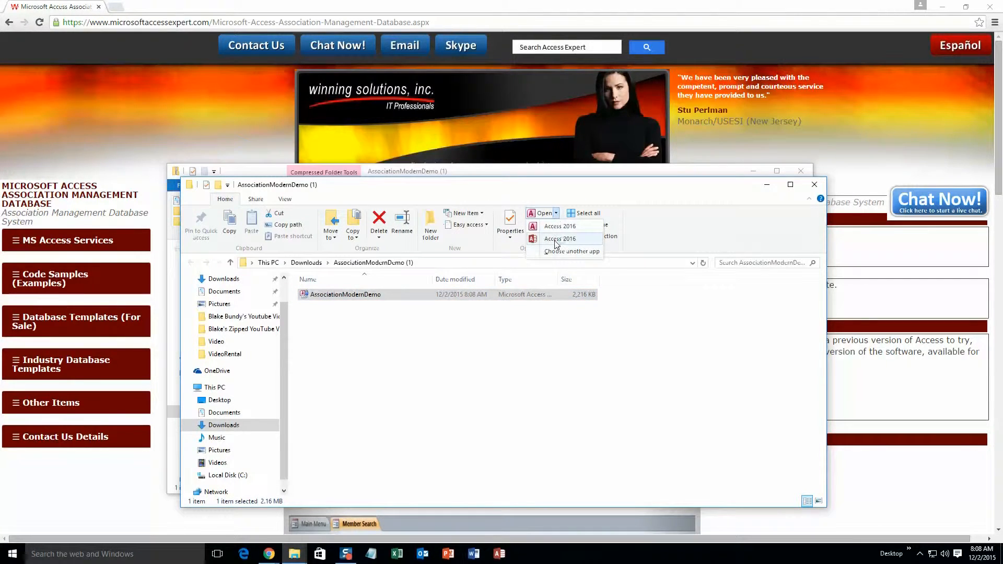
click(559, 238)
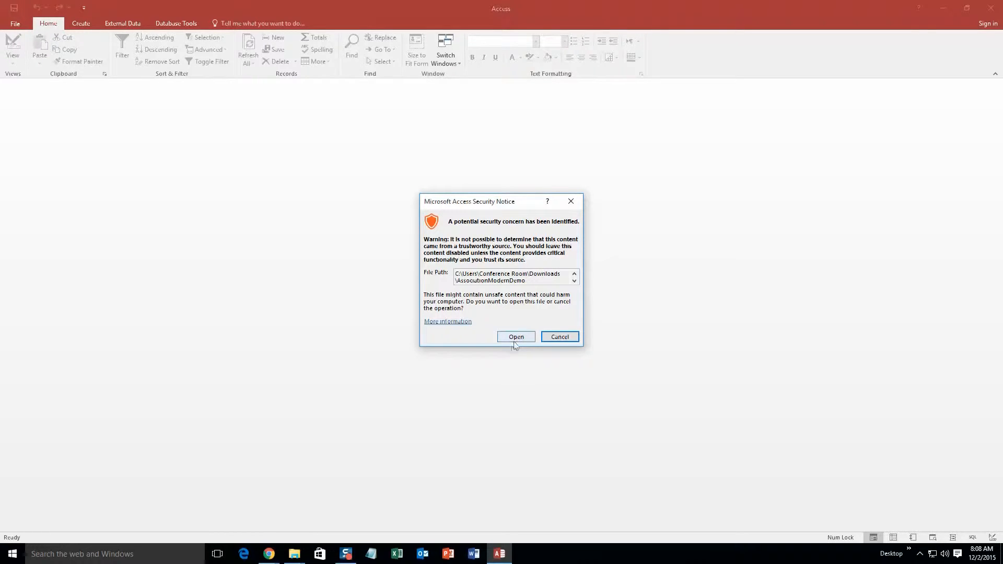
Accept the Access security notice and dismiss the demo information popup
click(516, 336)
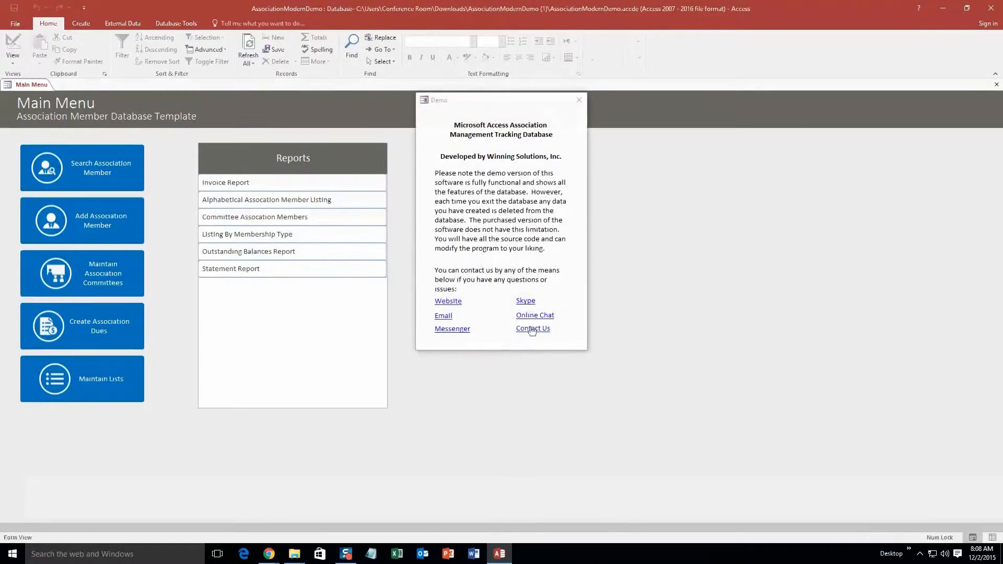
mouse_move(536, 125)
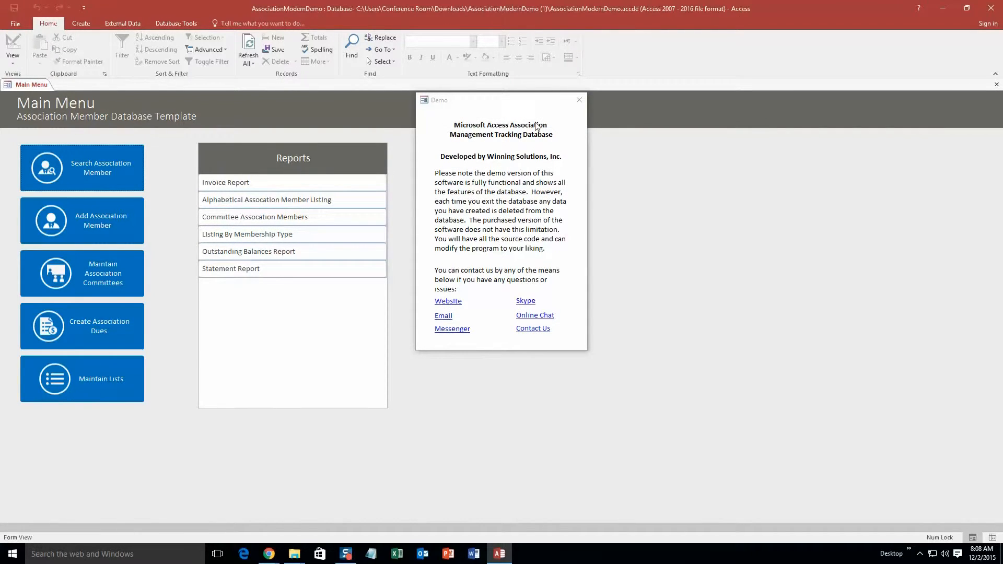
mouse_move(529, 132)
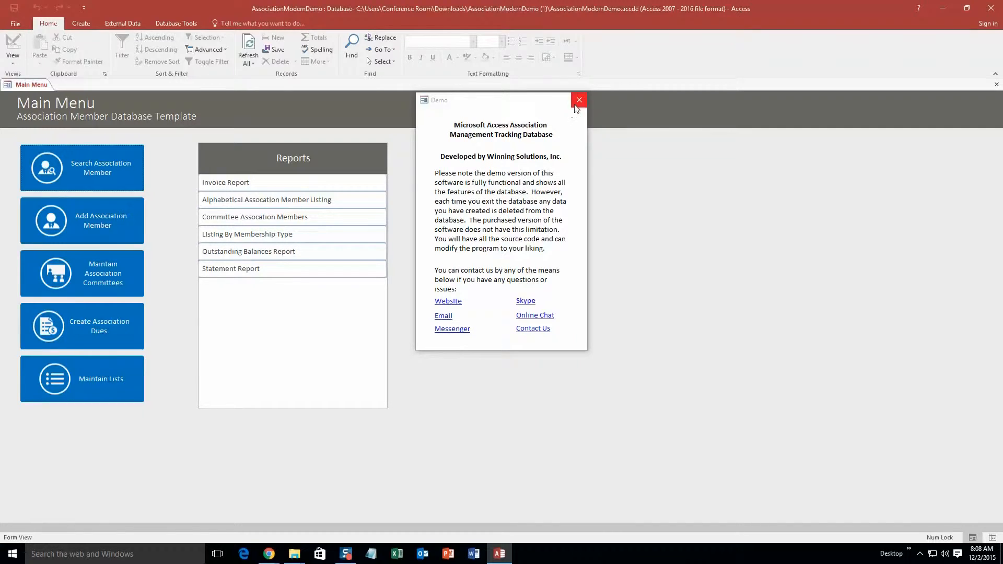
click(578, 101)
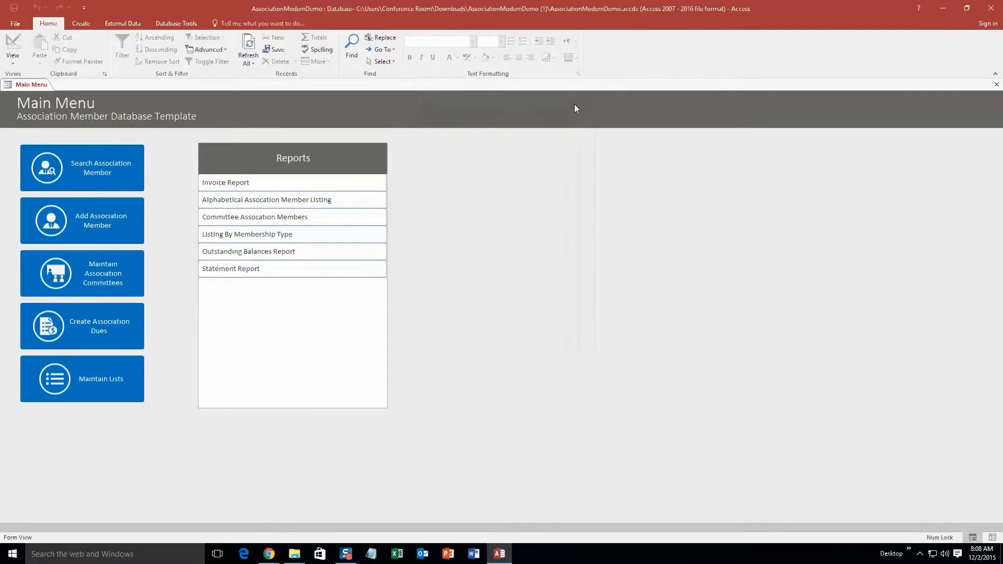
mouse_move(512, 198)
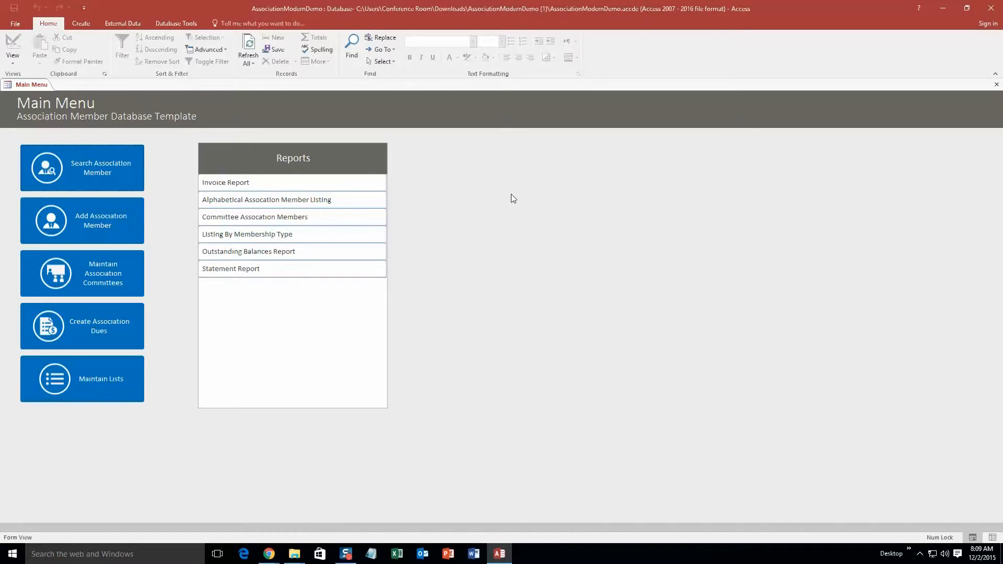
mouse_move(518, 196)
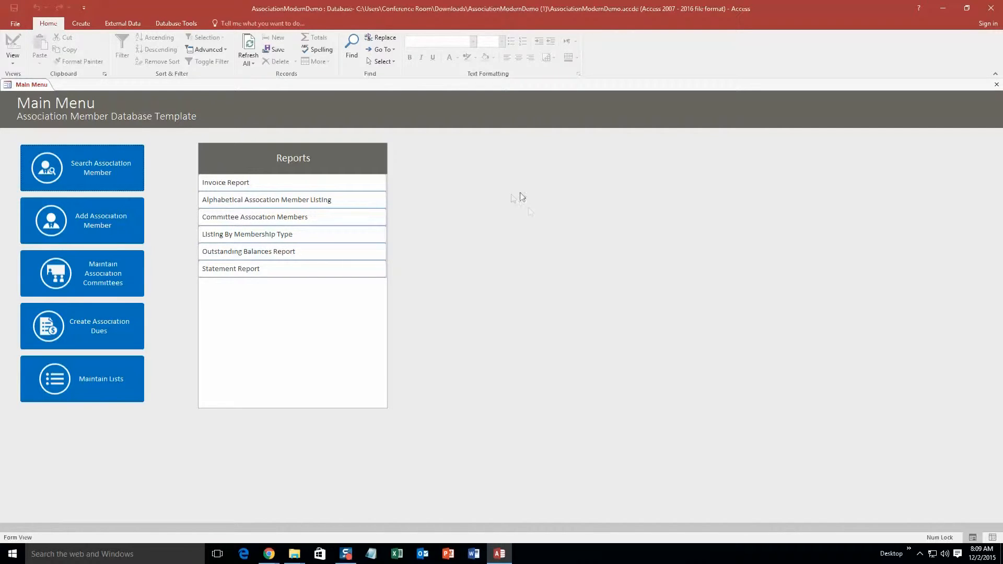
mouse_move(101, 220)
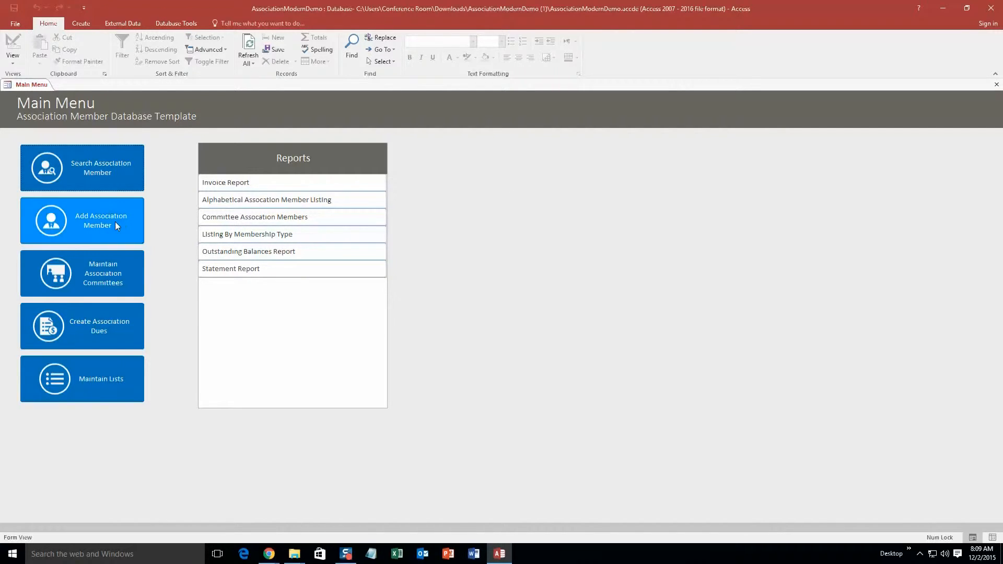
click(82, 219)
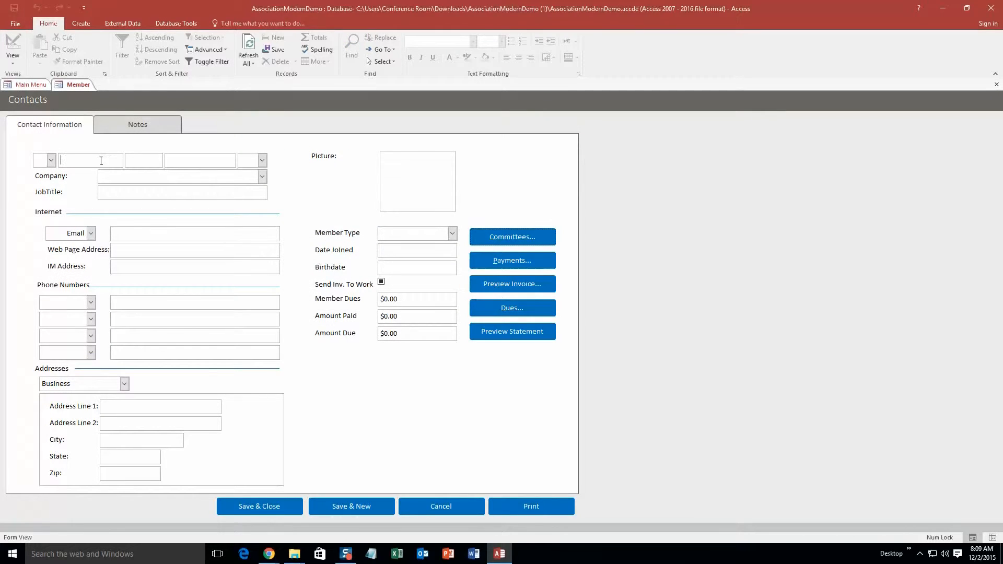
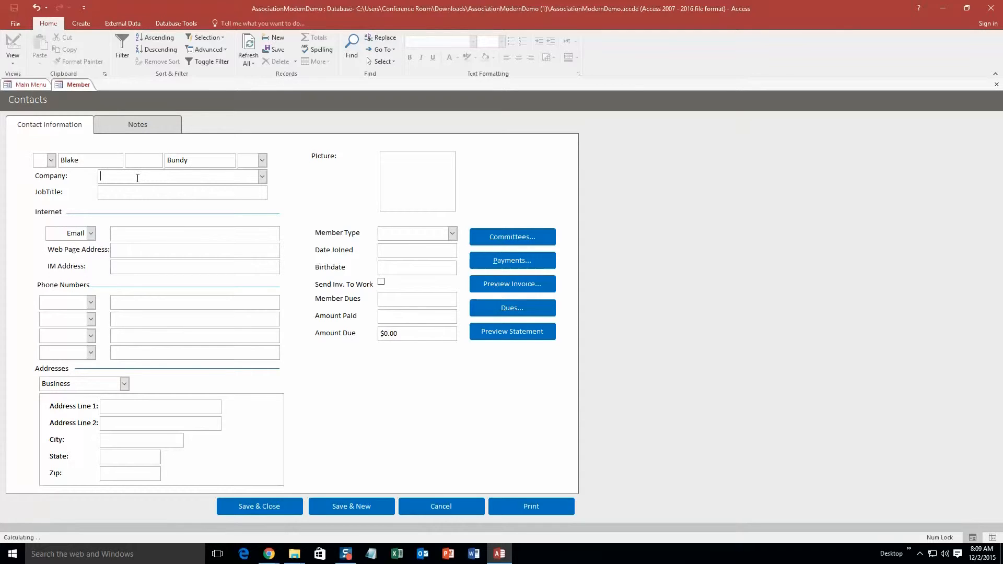
text(WSI)
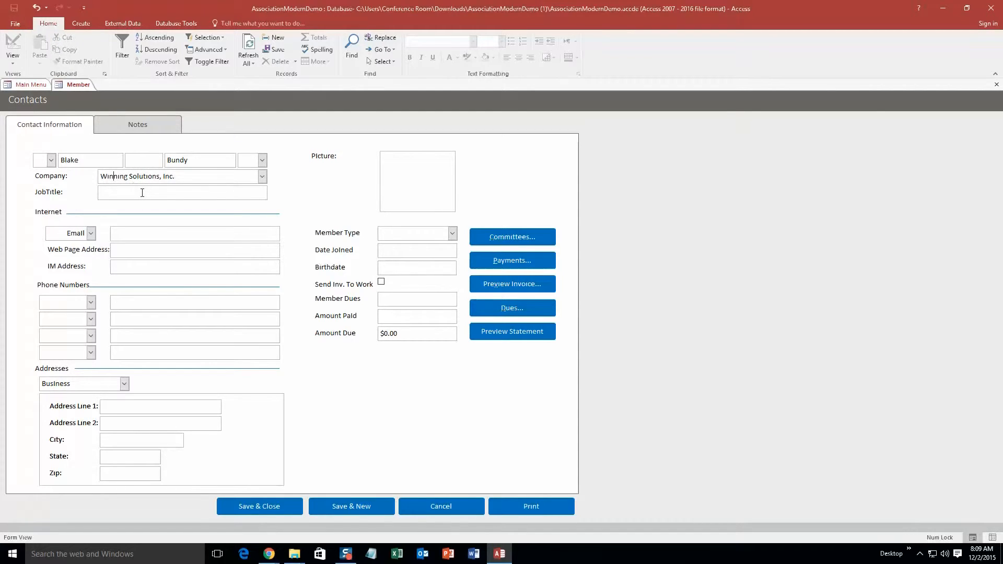
text(IT)
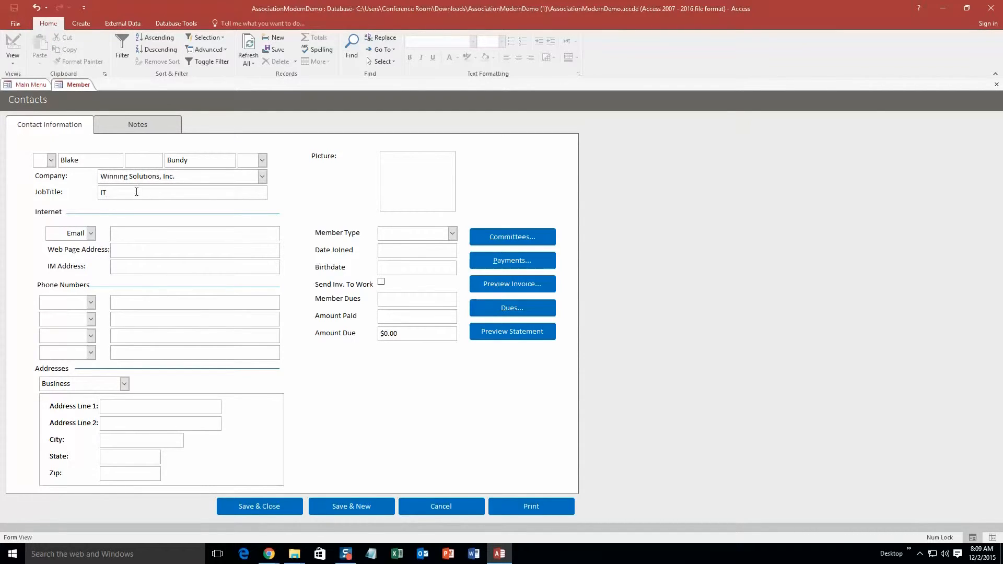
text(test)
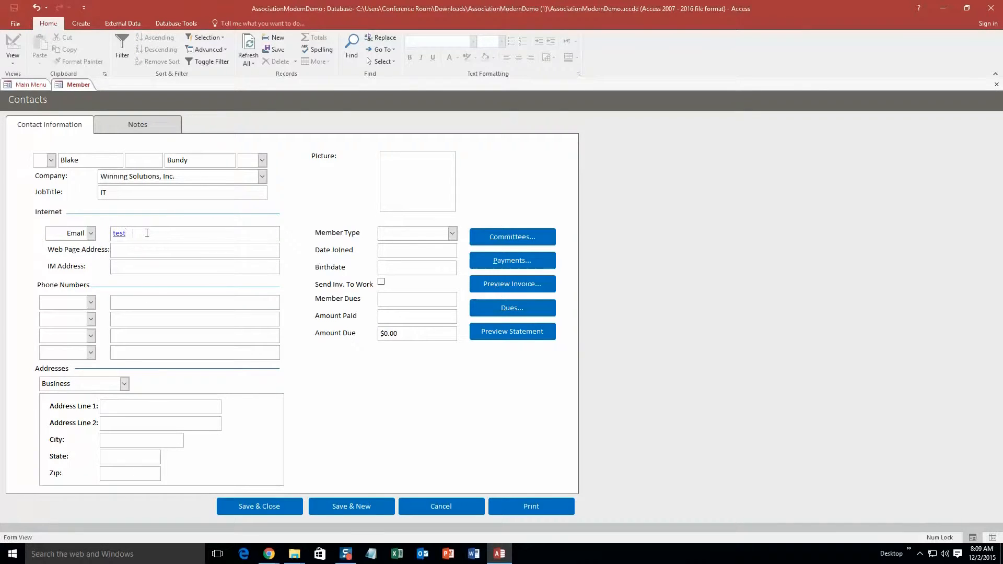
text(@WSI.c)
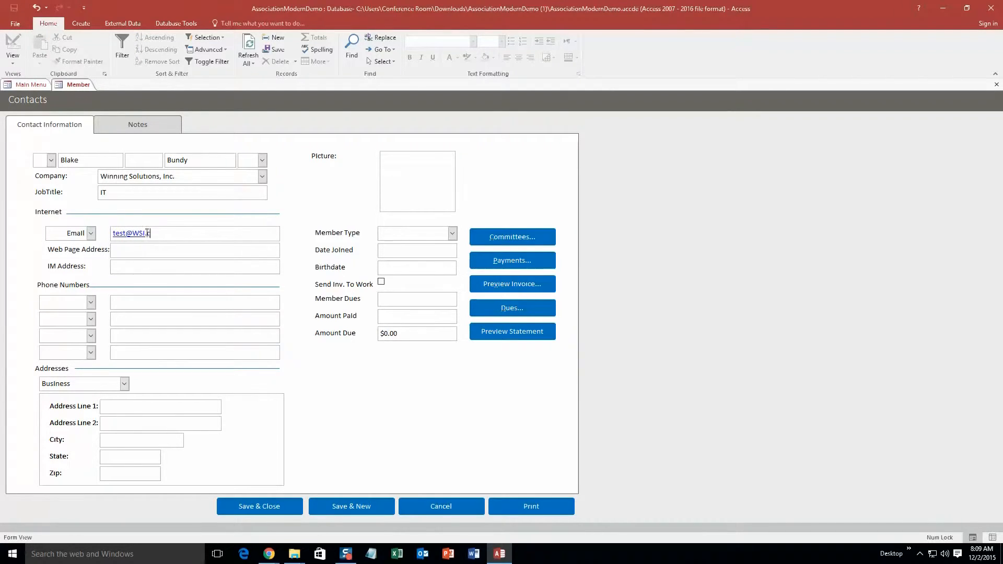
Give the member an Assistant phone number and business address 'test st', 1111
click(90, 301)
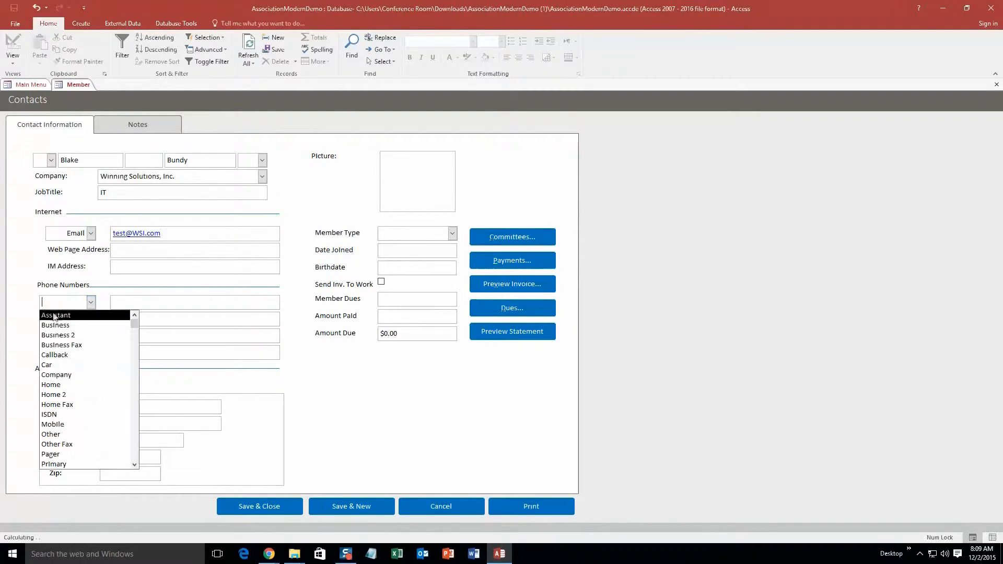
click(55, 315)
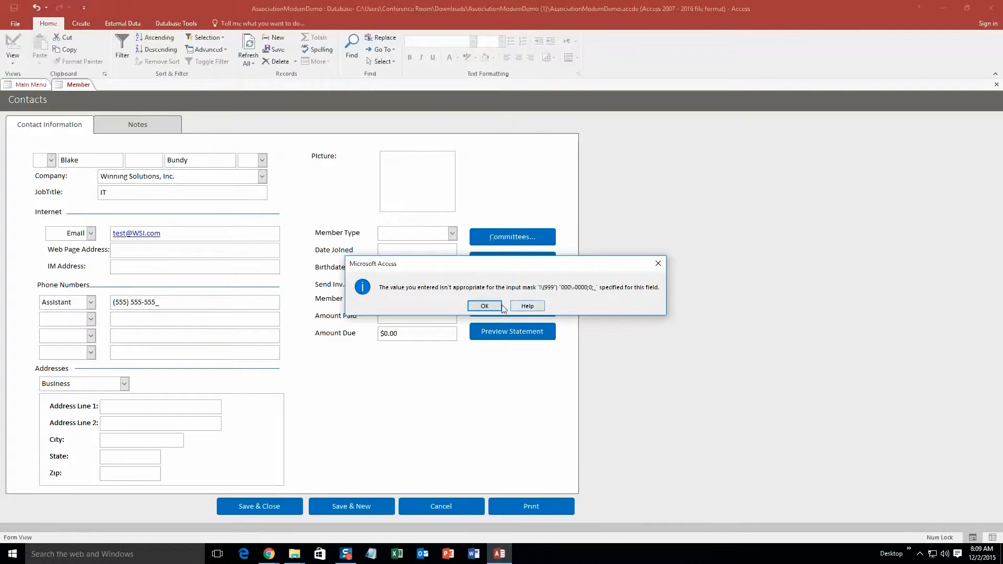
click(484, 306)
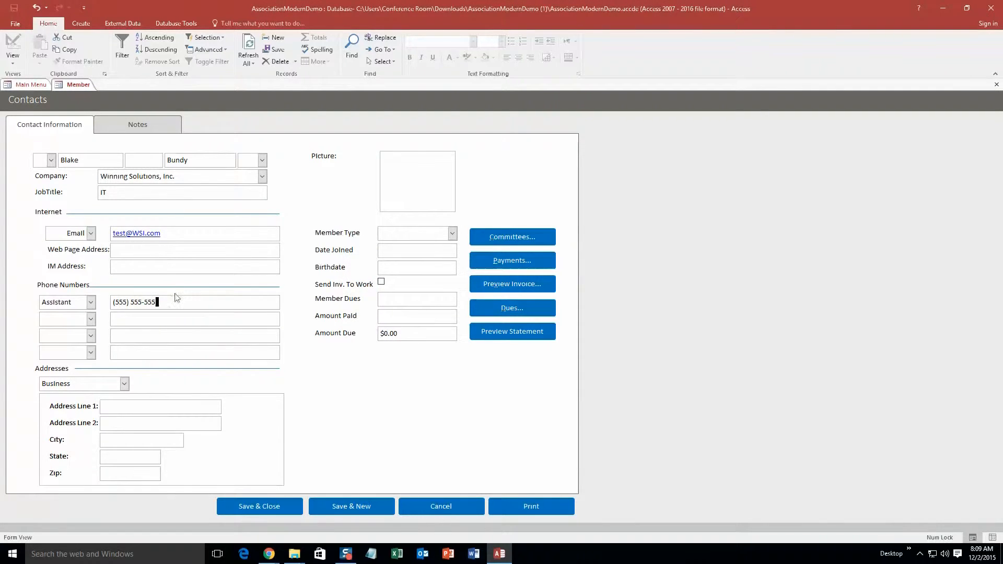
text(5)
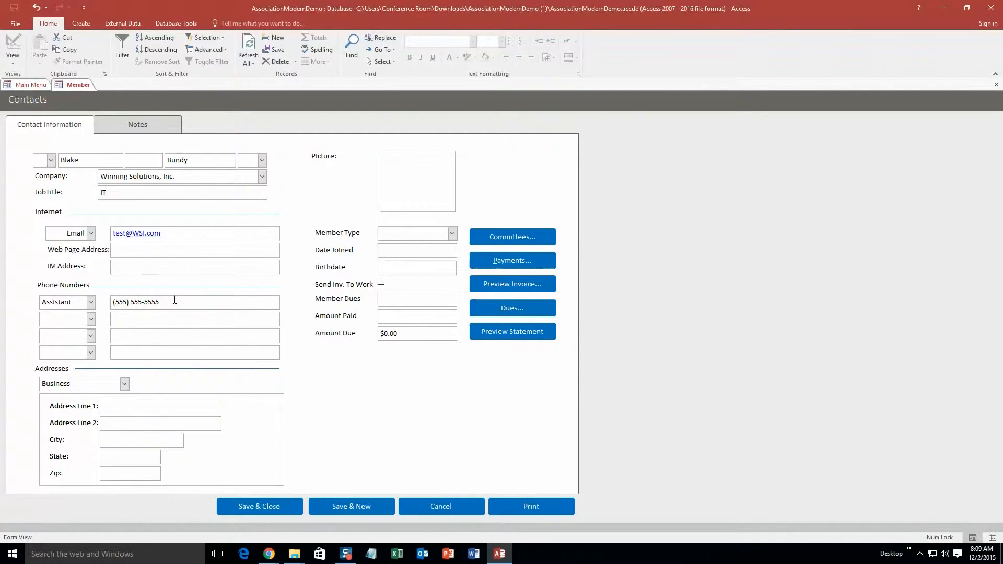
click(192, 335)
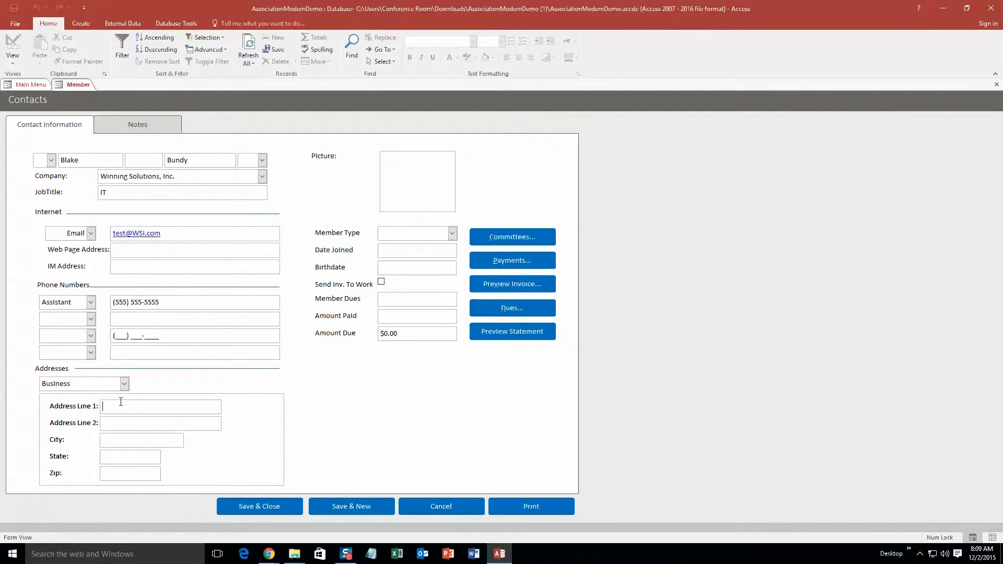
text(test st)
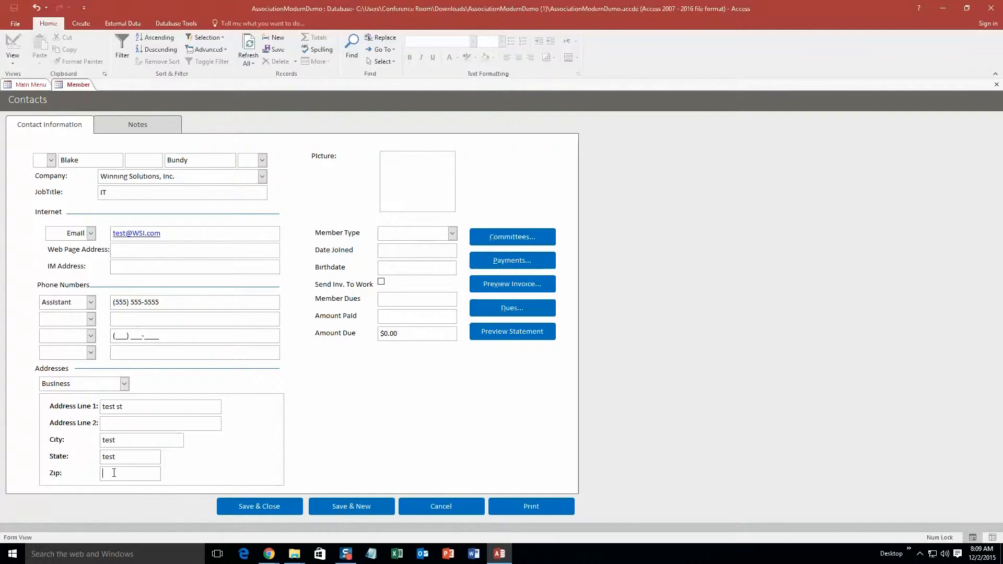
text(1111)
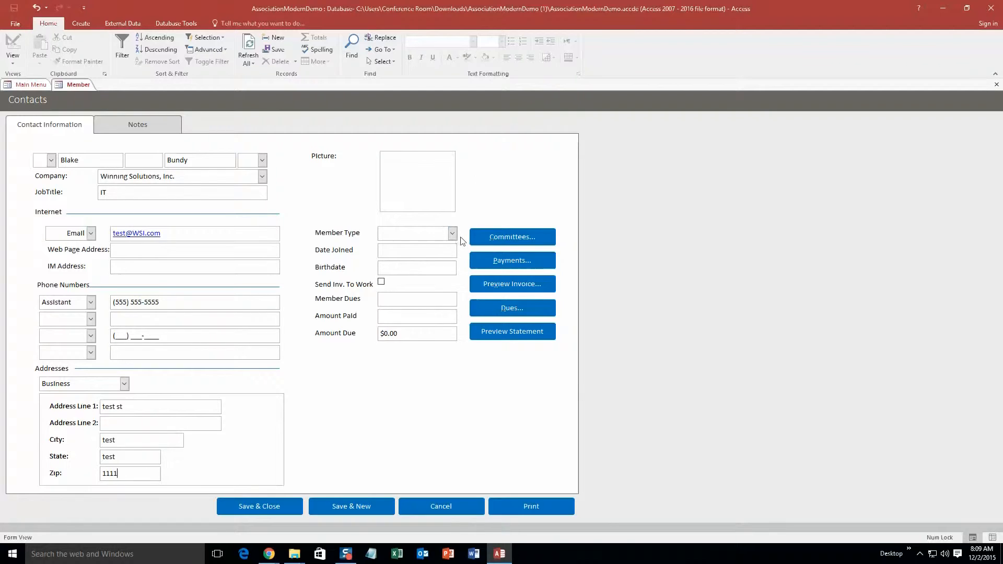
click(453, 232)
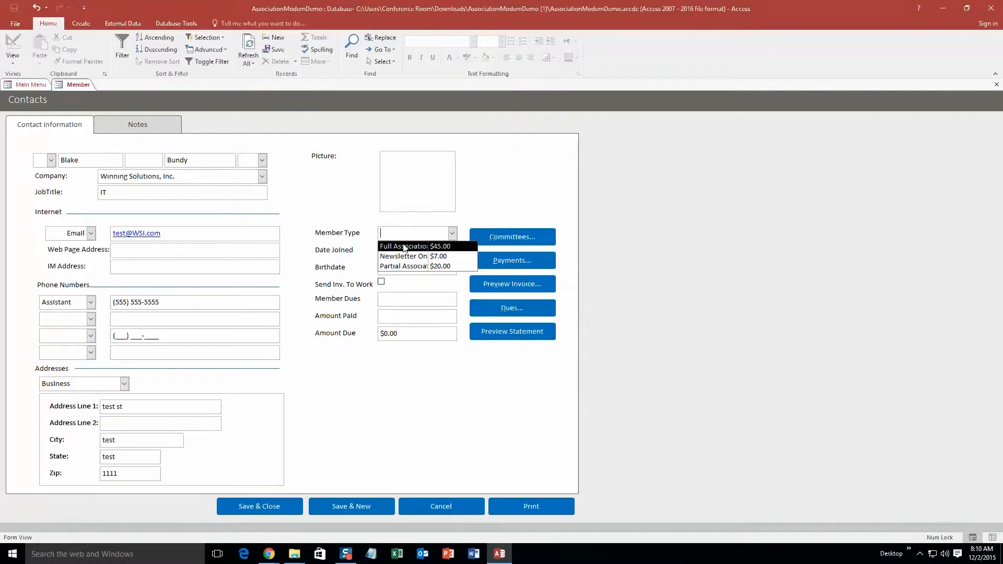
click(403, 246)
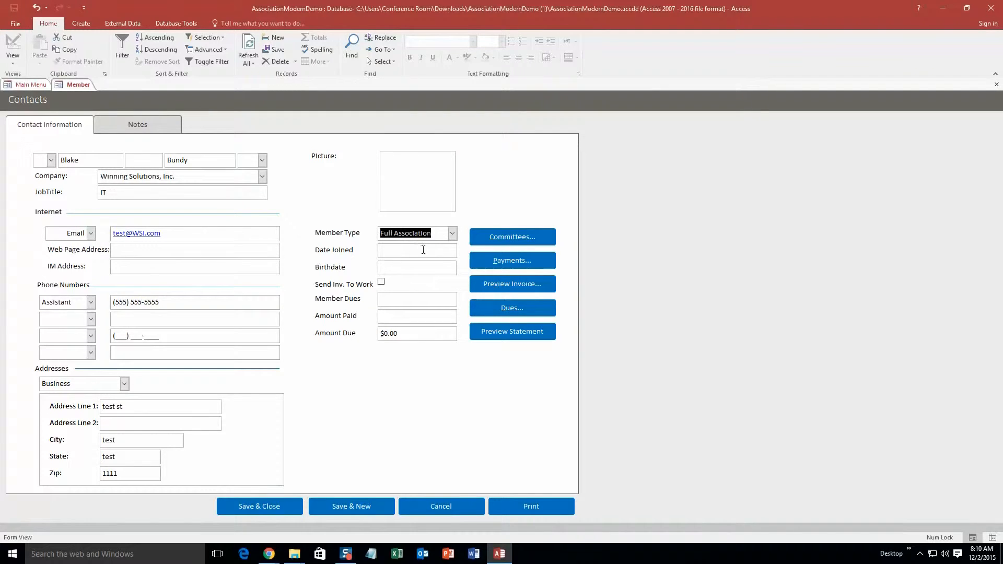
click(416, 250)
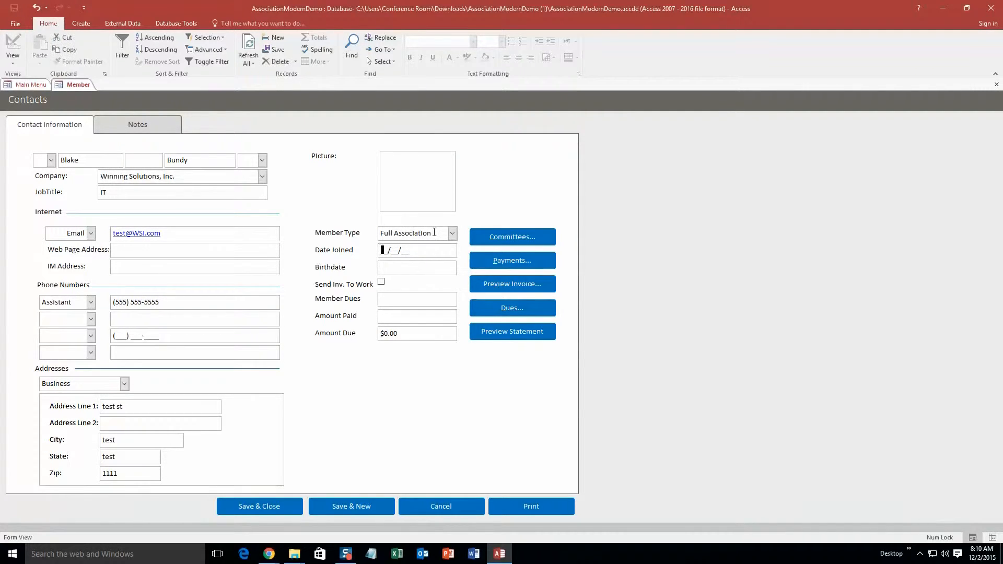
text(11/11/)
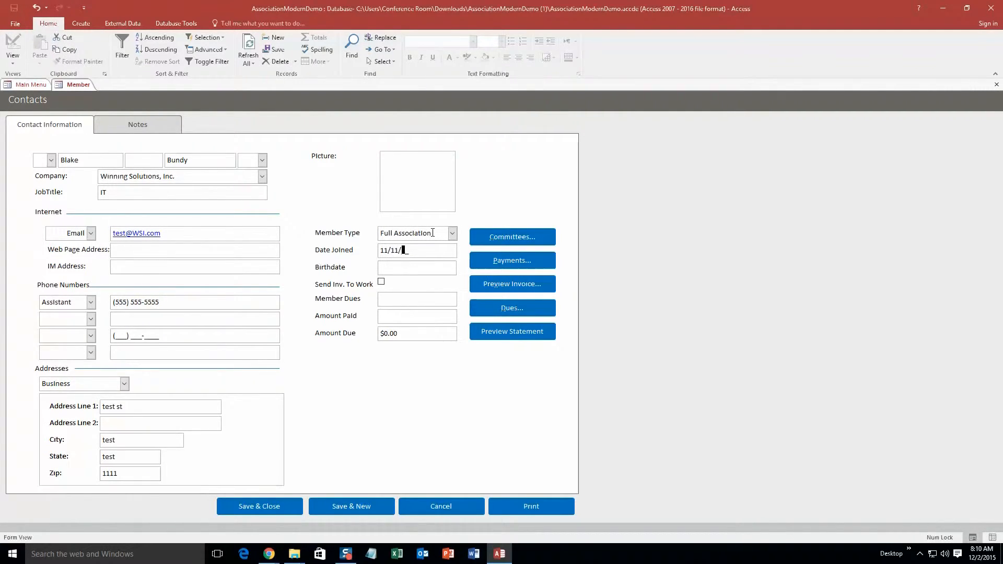
text(11)
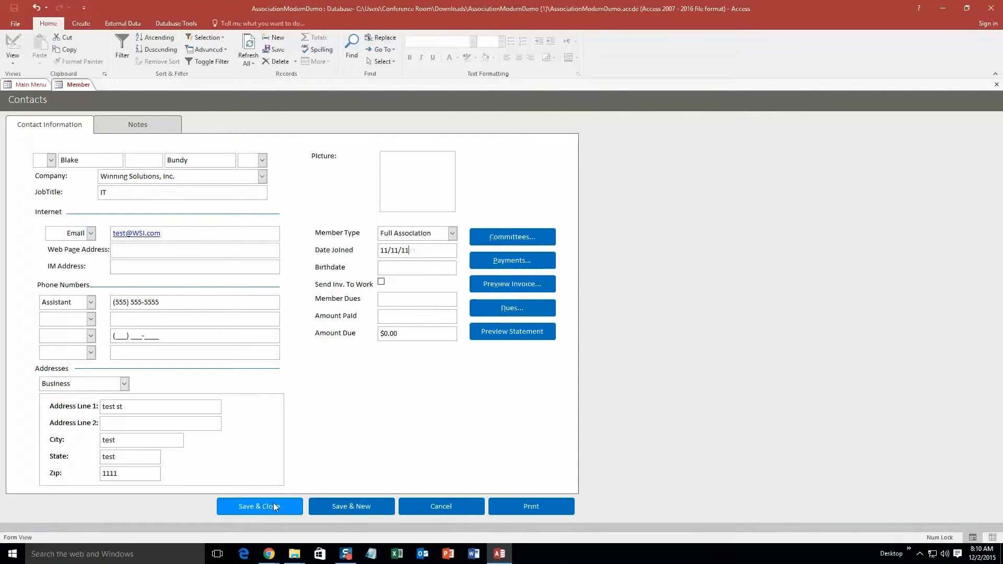
click(259, 506)
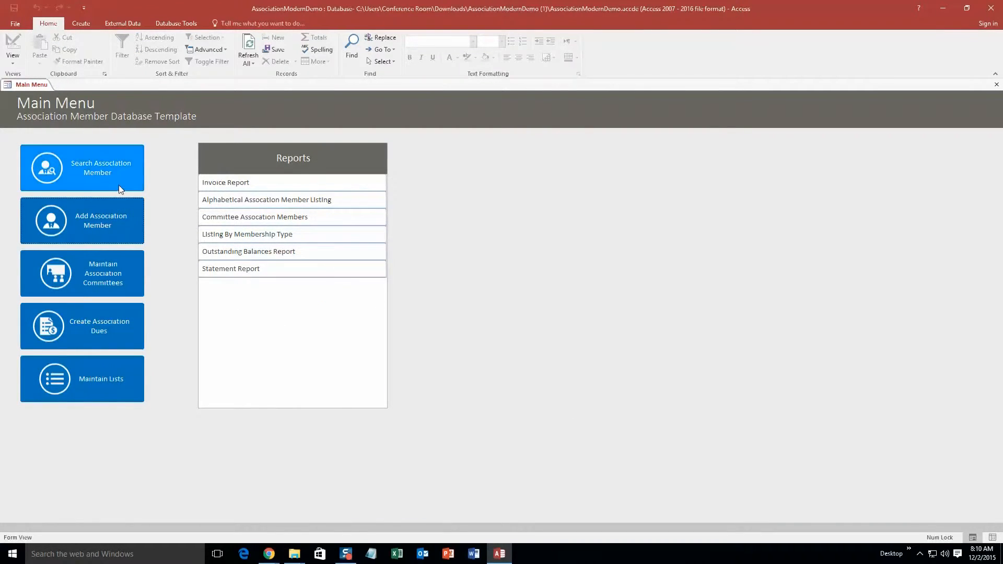
mouse_move(148, 307)
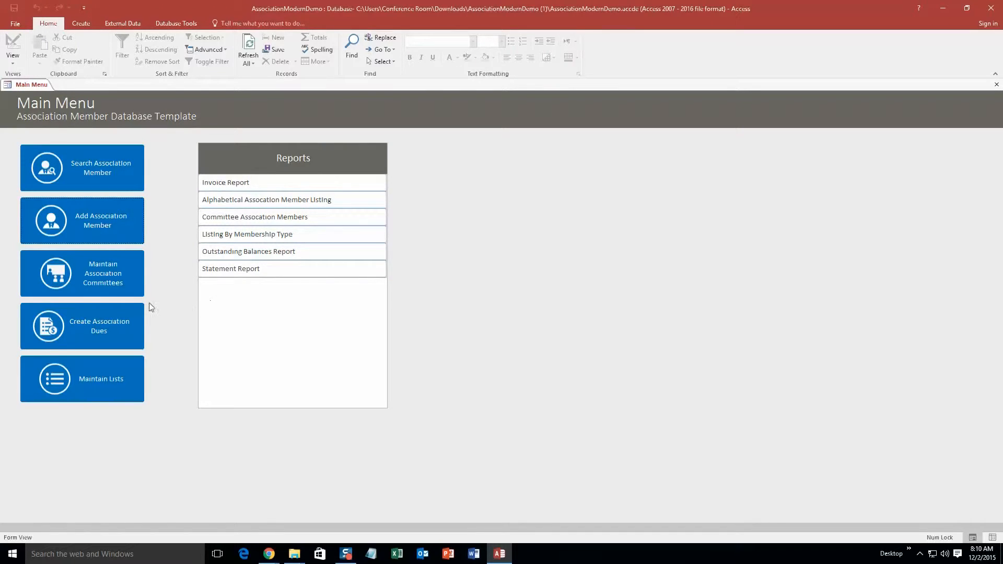
mouse_move(86, 273)
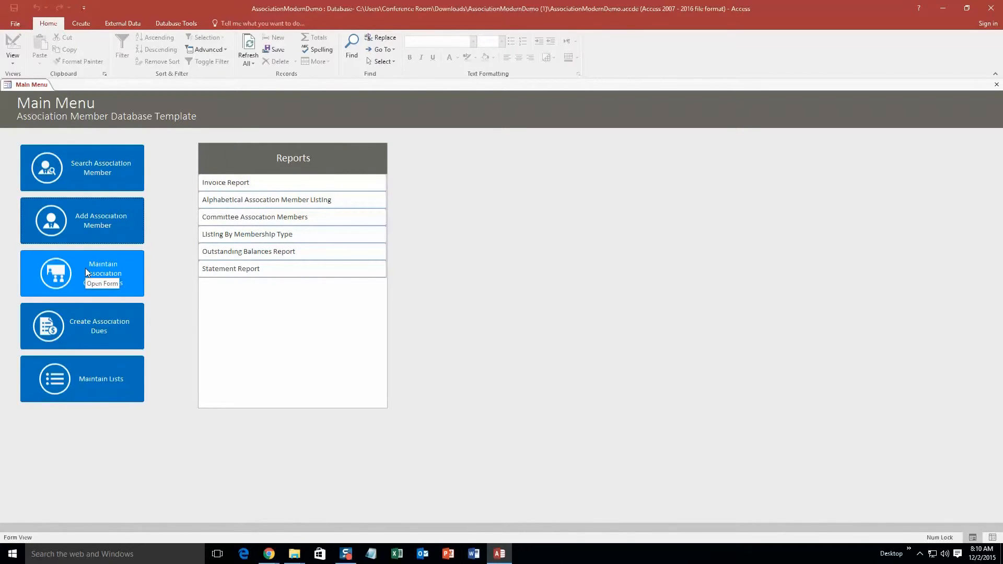
click(82, 273)
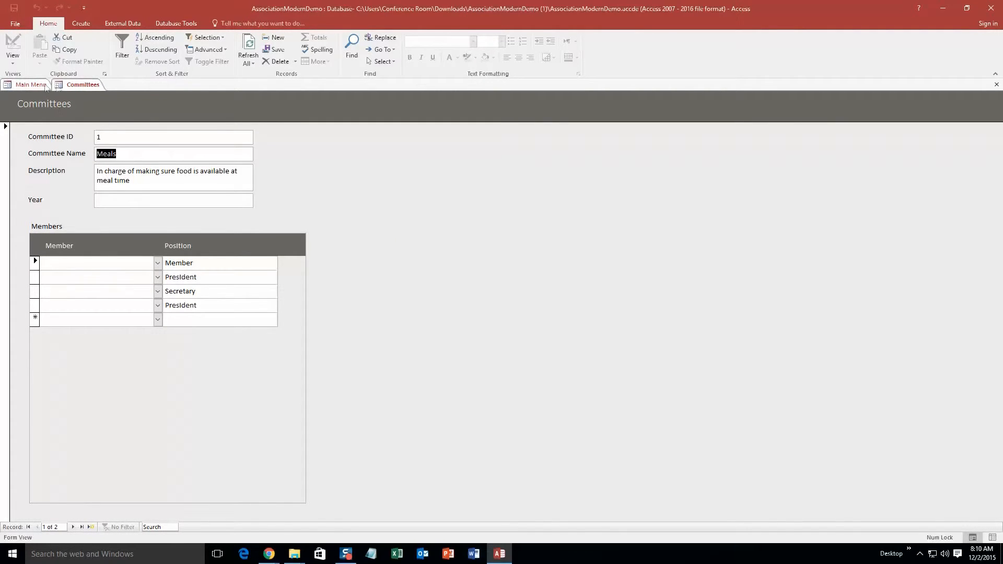
click(30, 85)
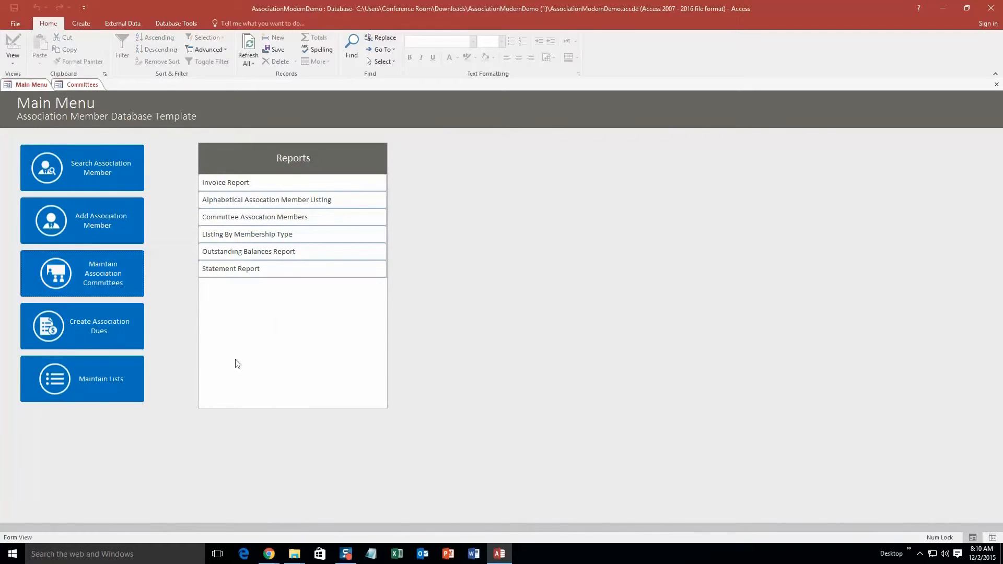
Browse the Dues Type, Payment Method and Title lookup lists, then close Lookup Maintenance
click(81, 378)
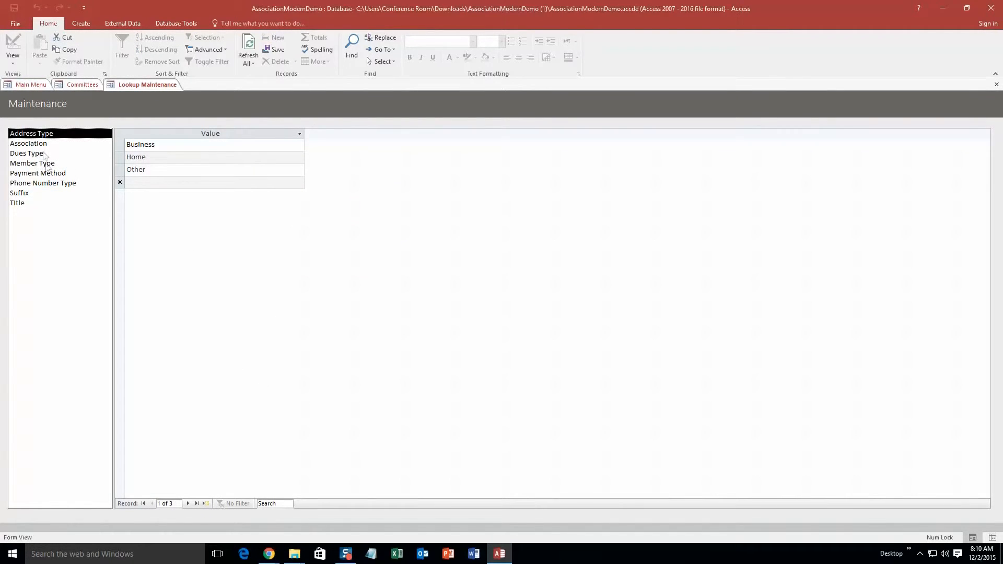
click(26, 153)
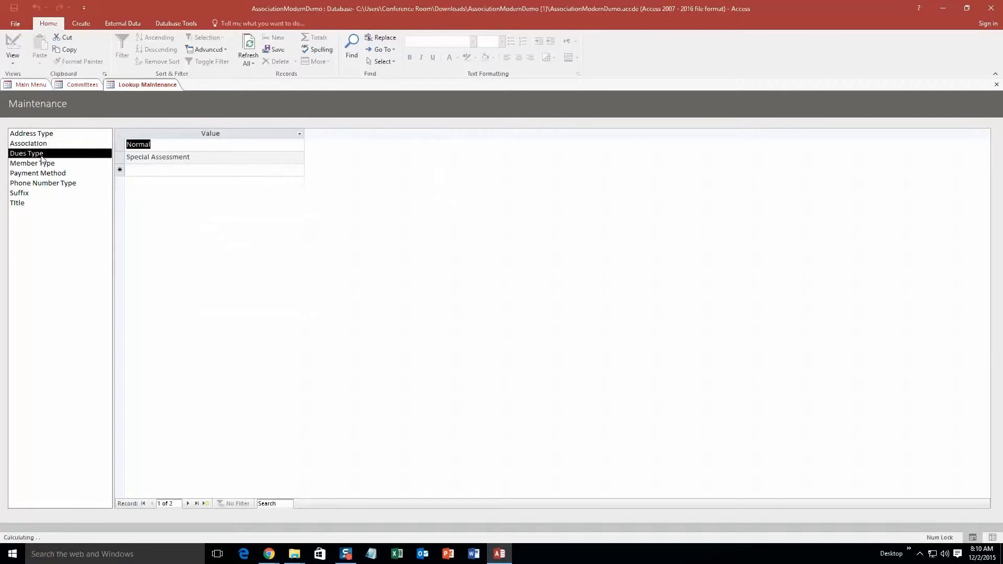
click(37, 173)
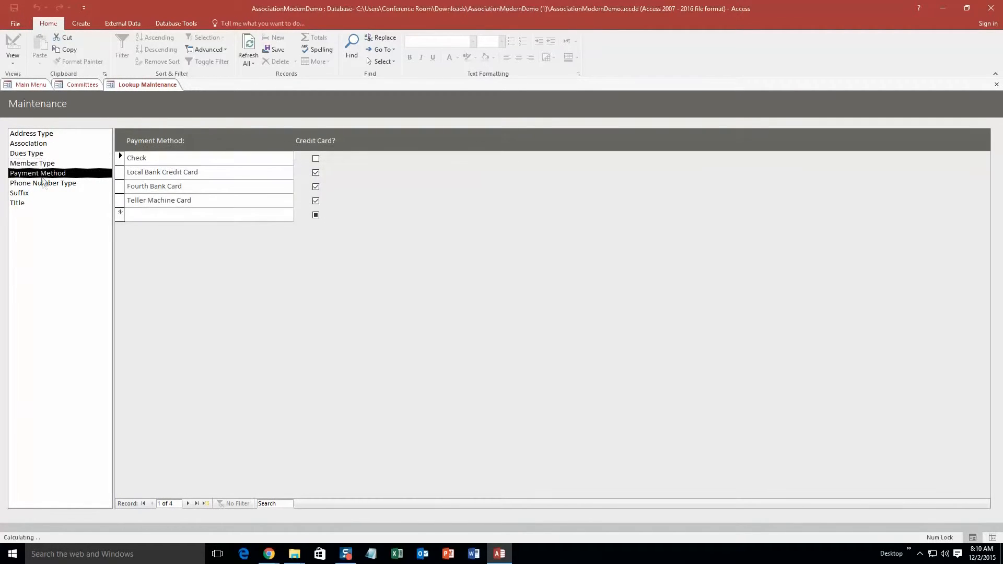
click(17, 203)
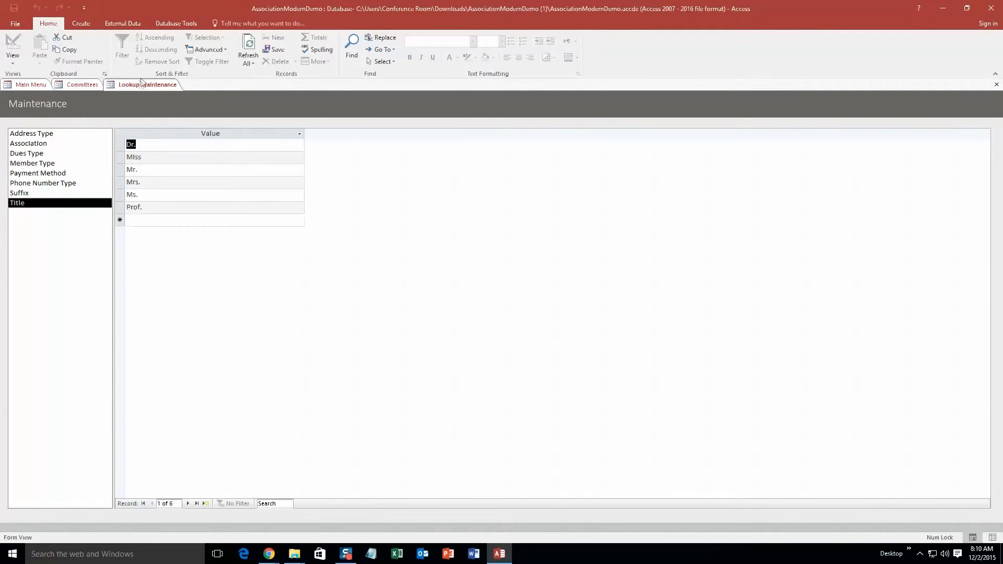
click(31, 84)
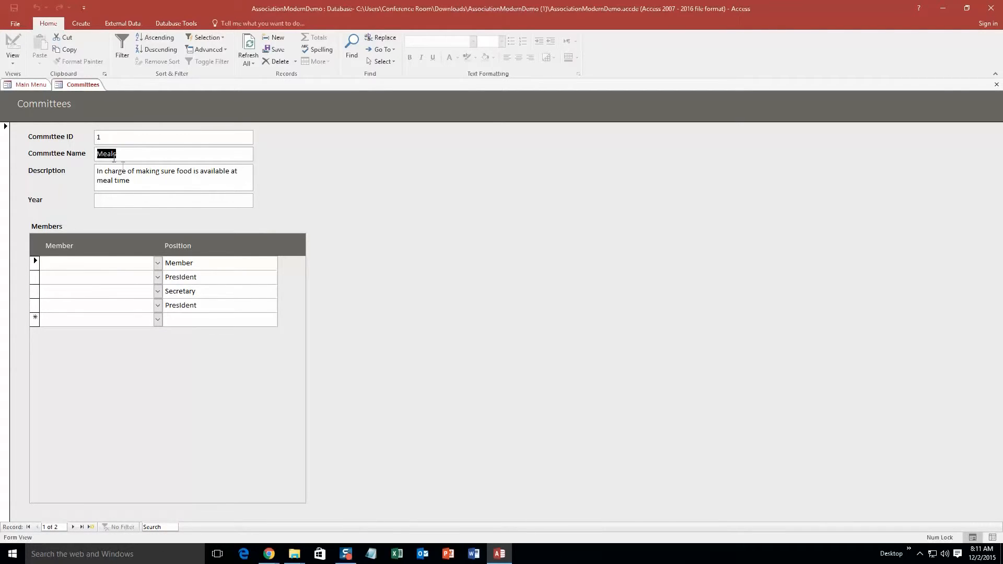
click(173, 175)
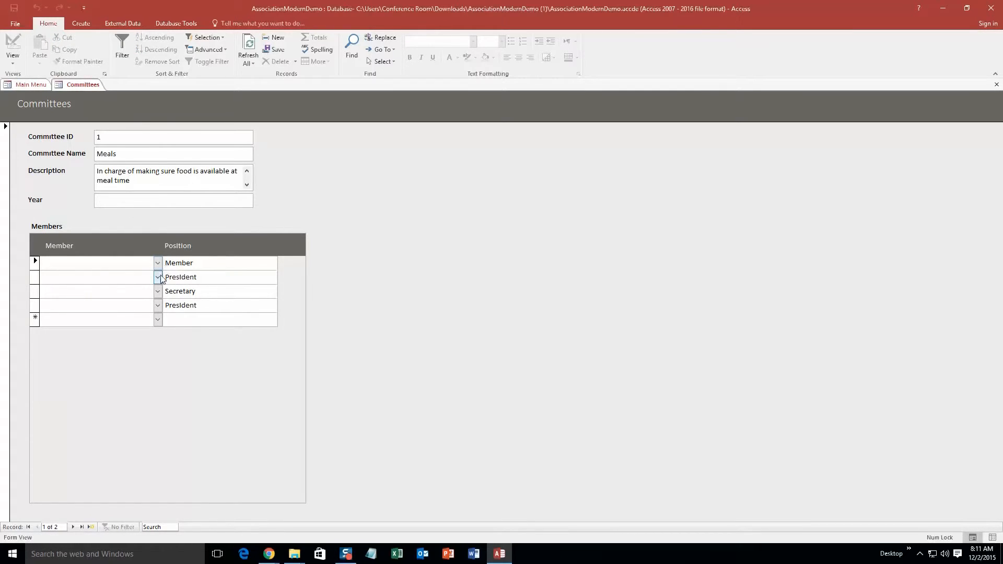
click(96, 290)
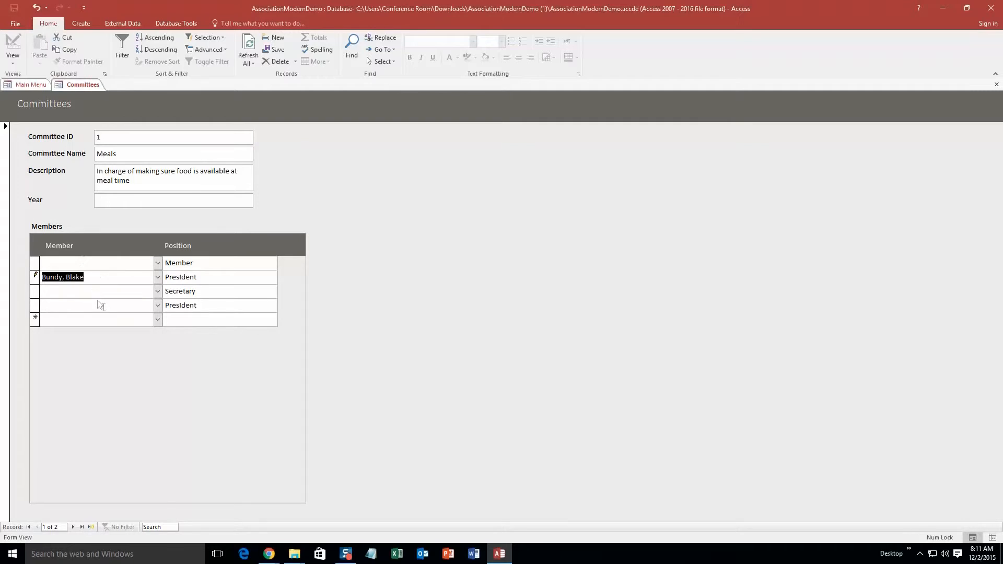
mouse_move(136, 223)
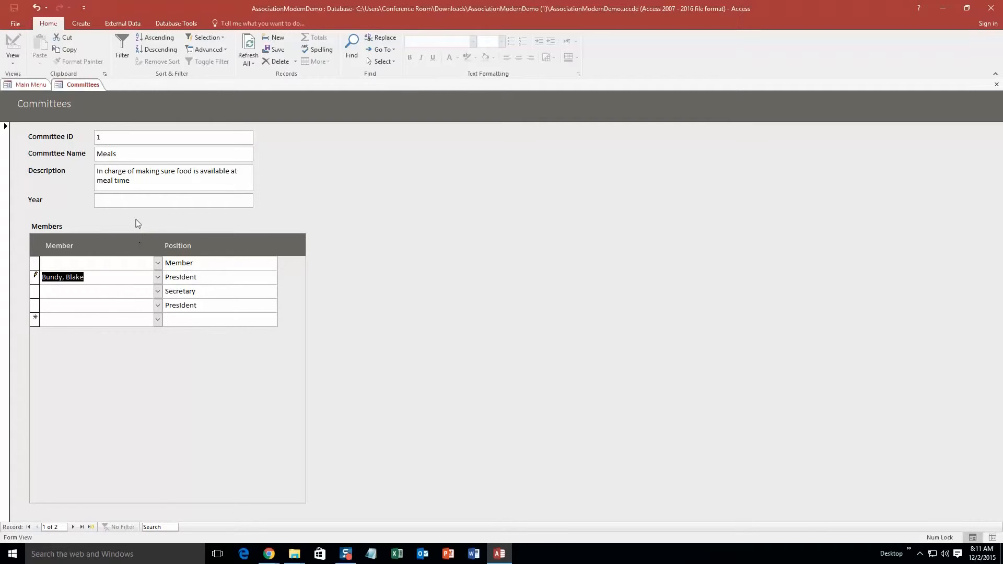
mouse_move(206, 229)
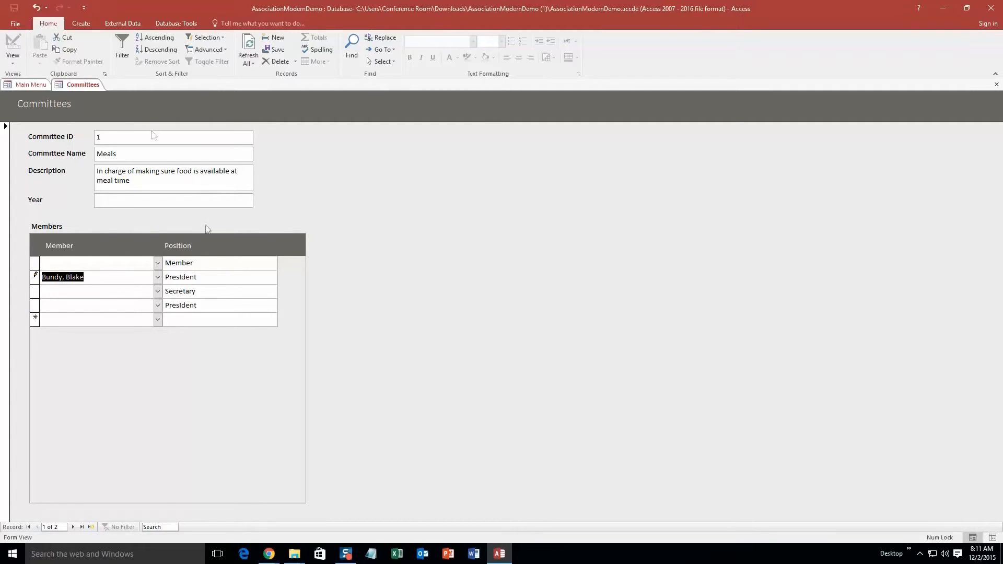
mouse_move(74, 90)
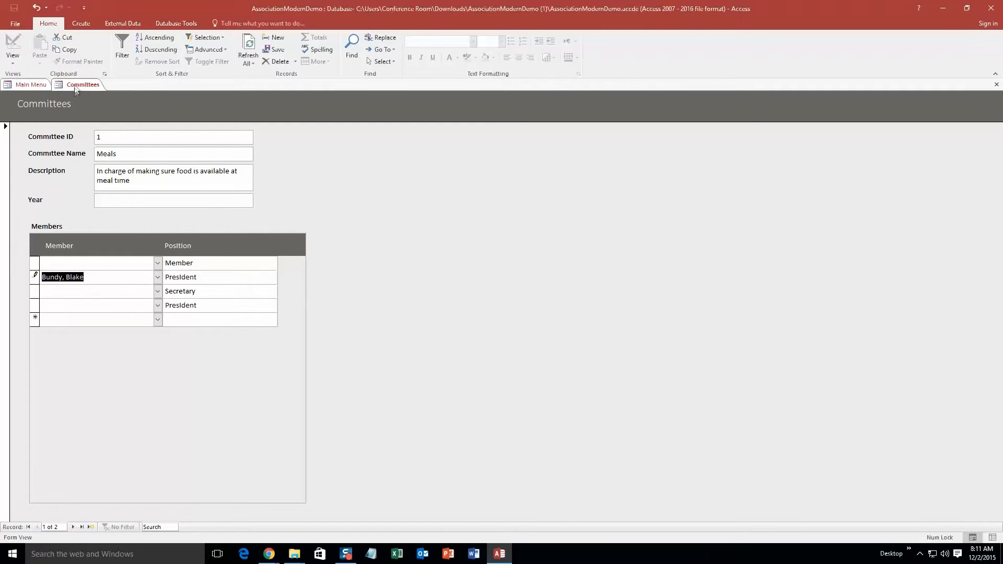
click(30, 84)
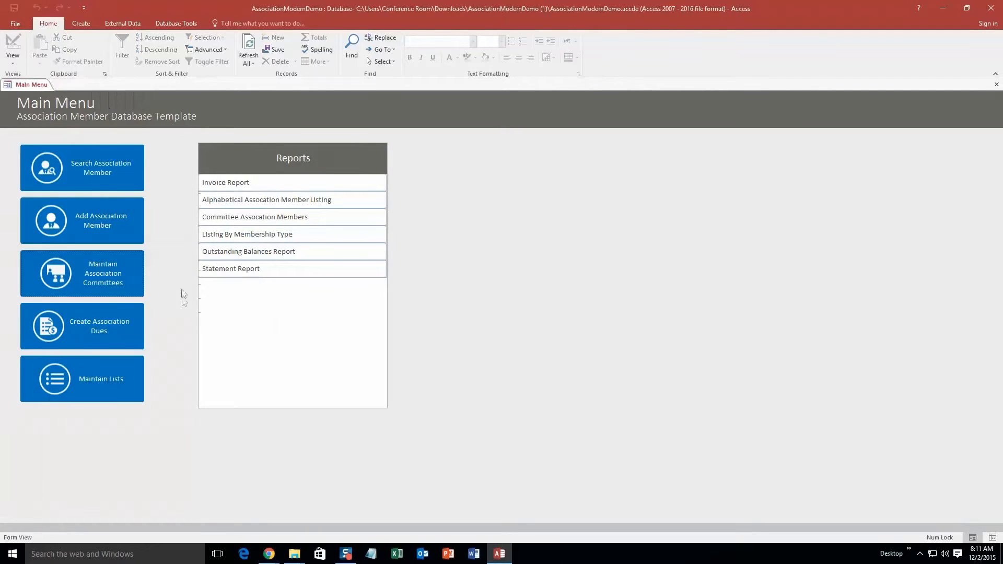
mouse_move(146, 270)
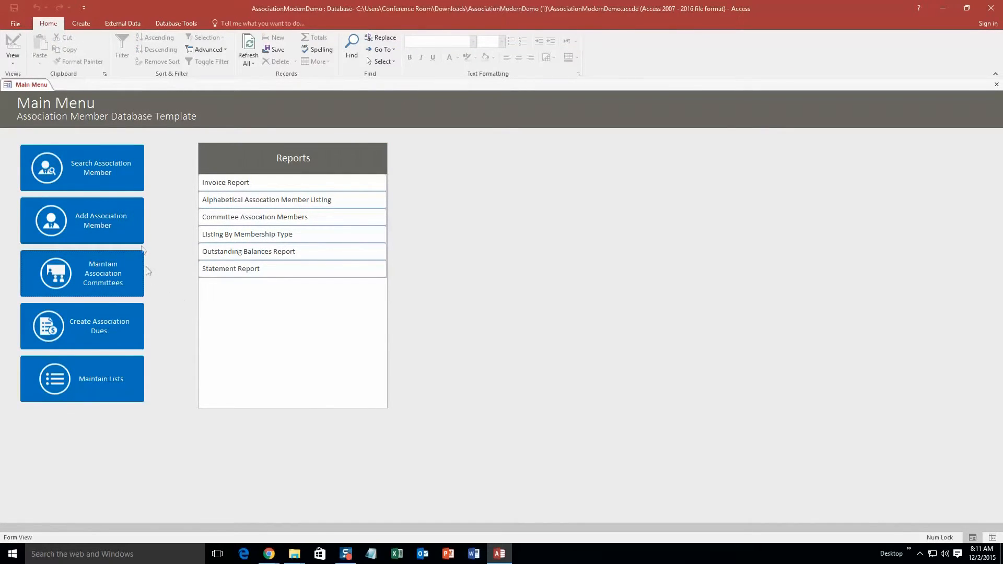
click(82, 168)
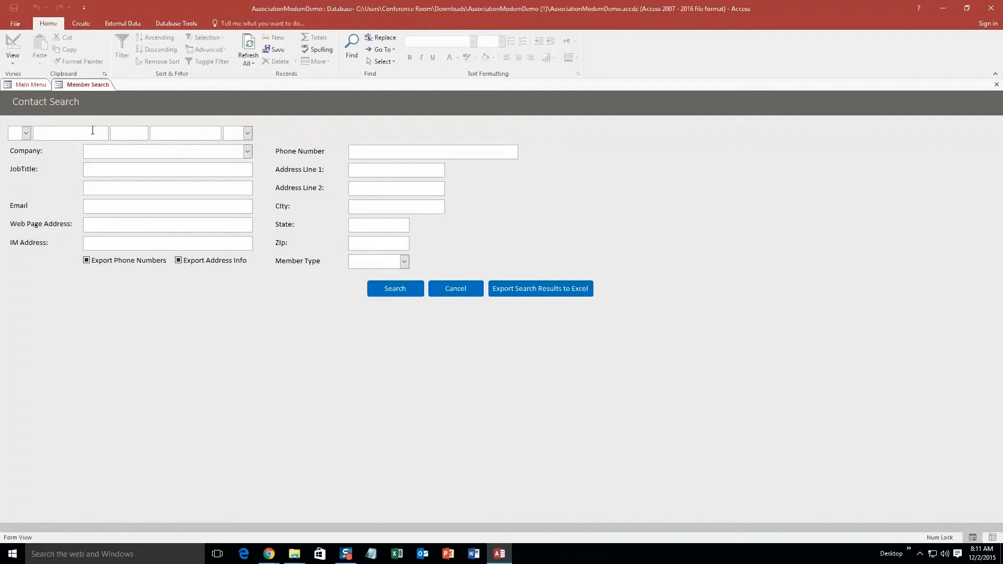
text(Blake)
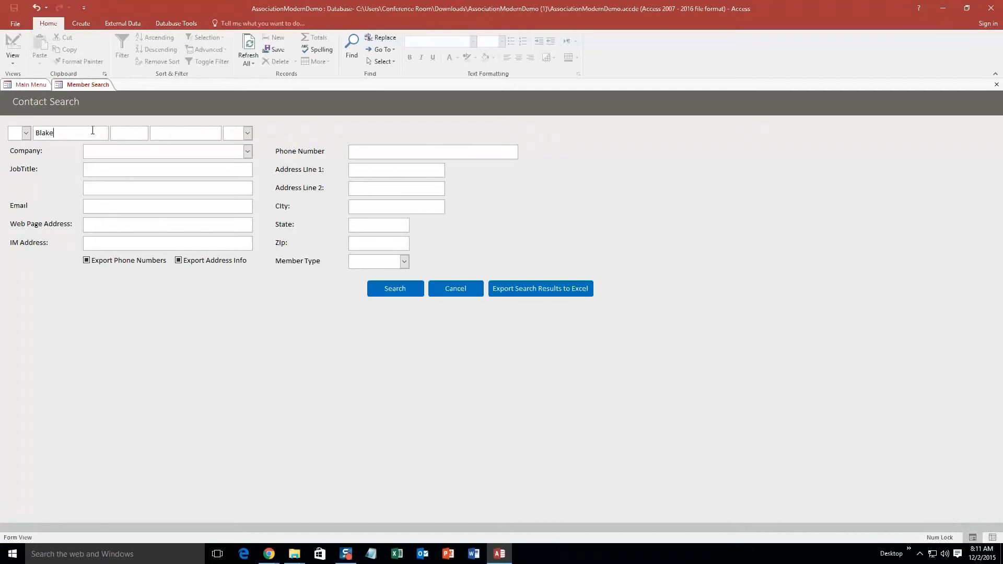
click(395, 288)
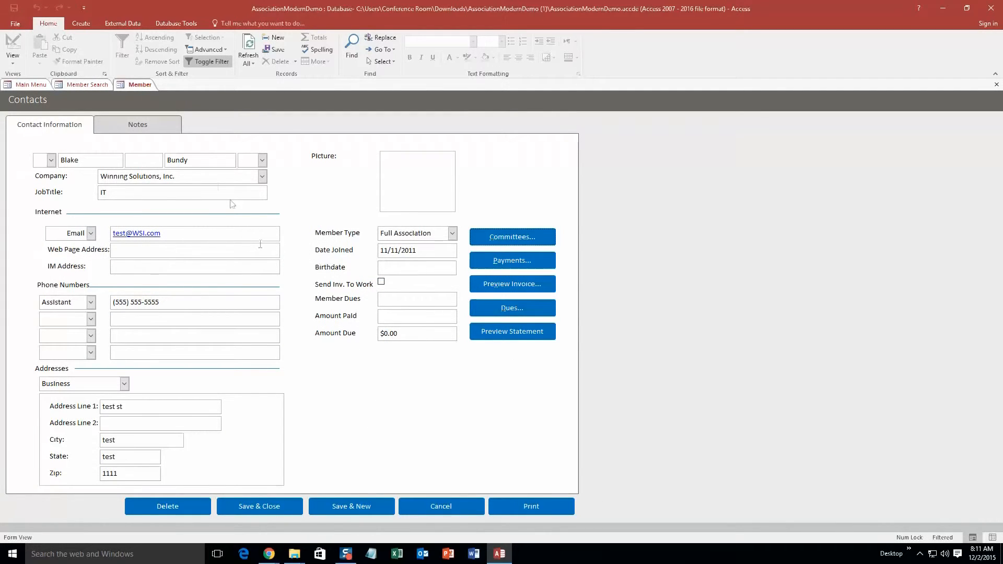
click(138, 124)
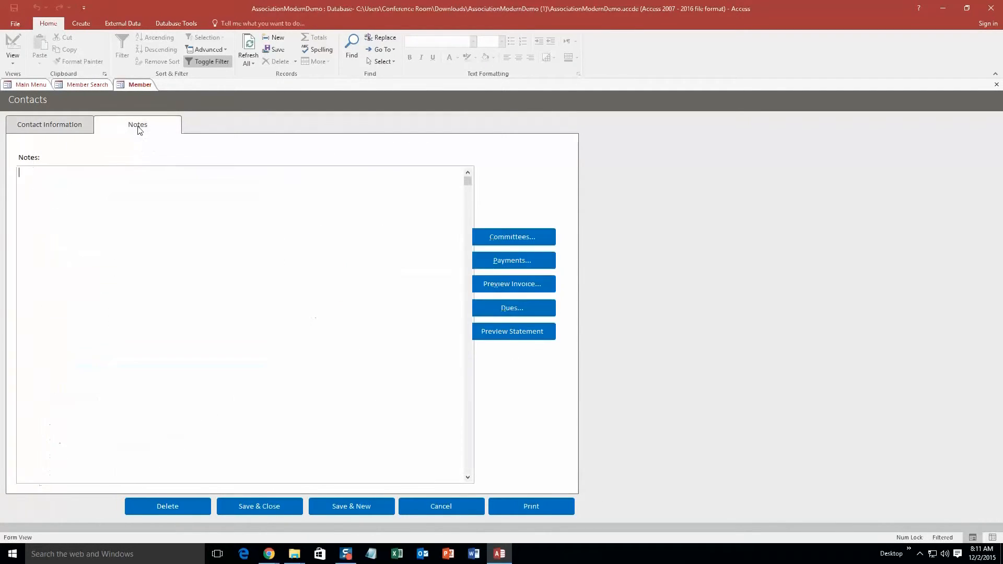
click(49, 124)
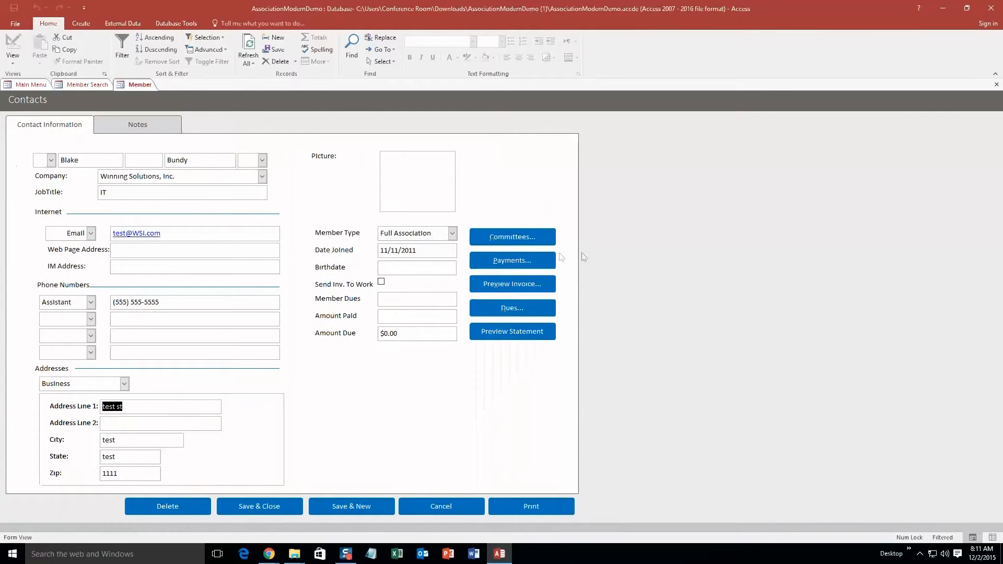
mouse_move(416, 186)
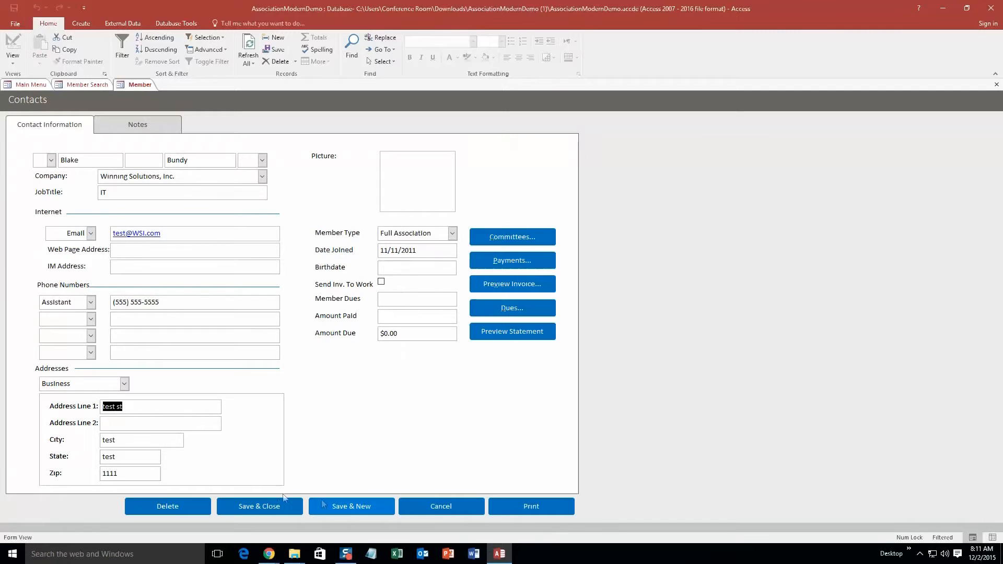
click(87, 84)
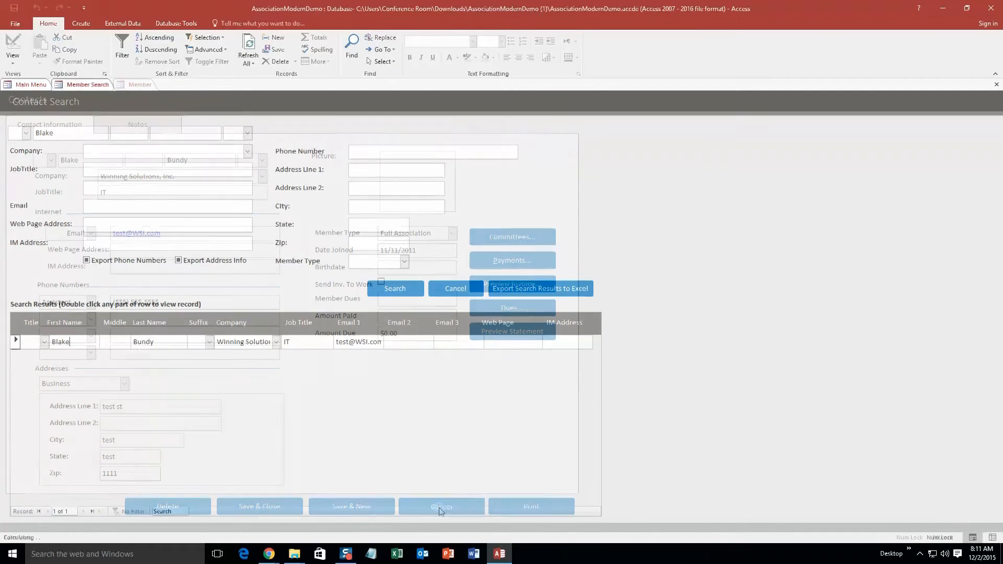
click(441, 506)
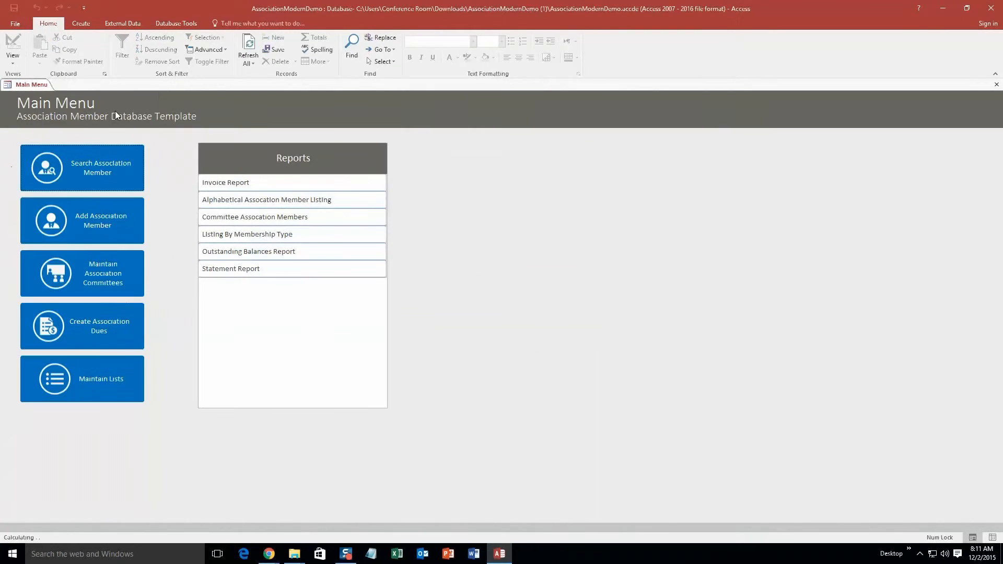